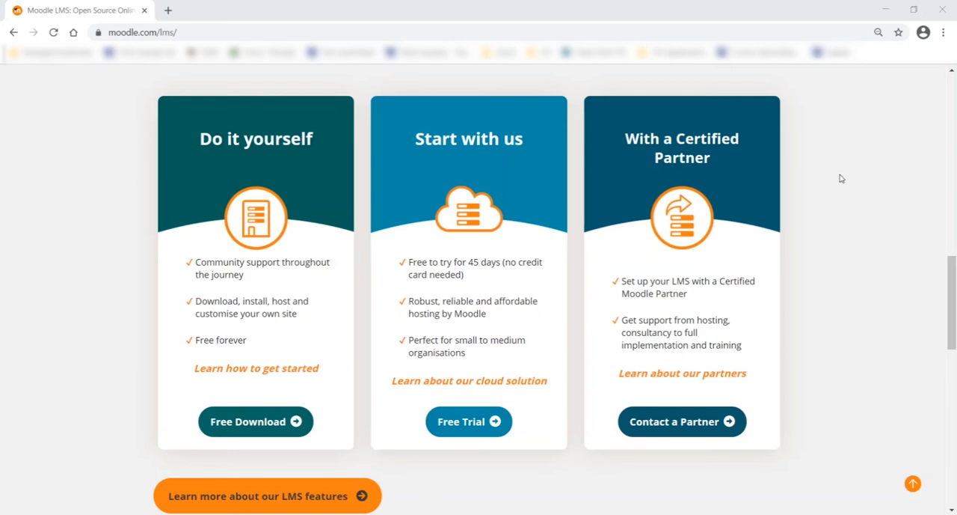
mouse_move(850, 174)
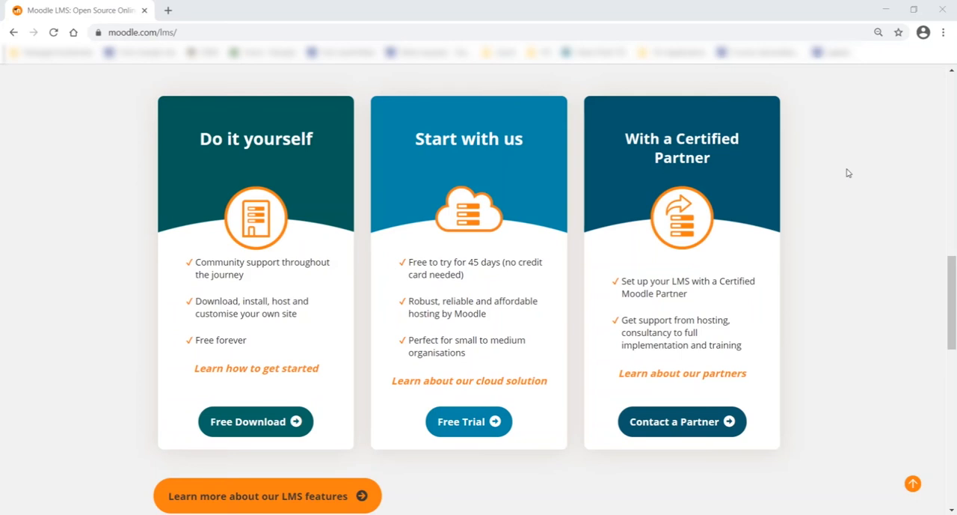
mouse_move(850, 163)
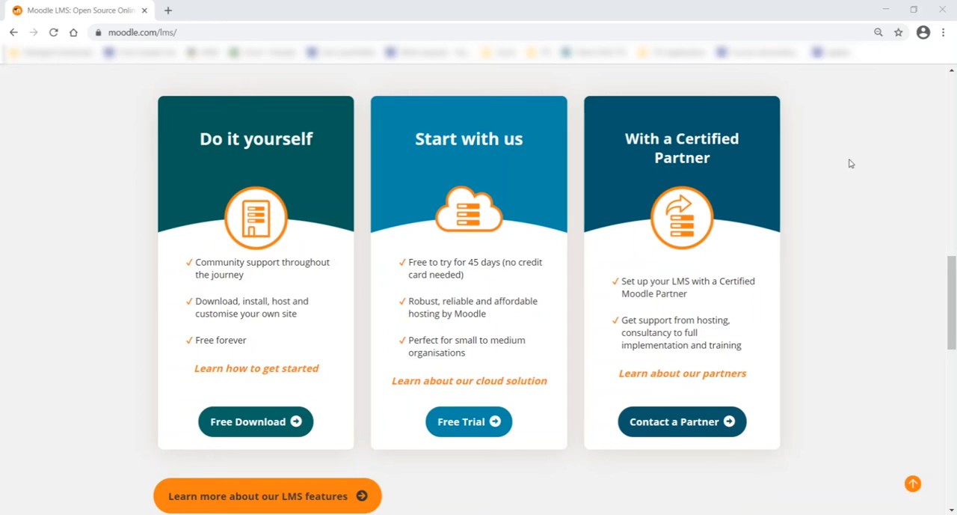
mouse_move(855, 157)
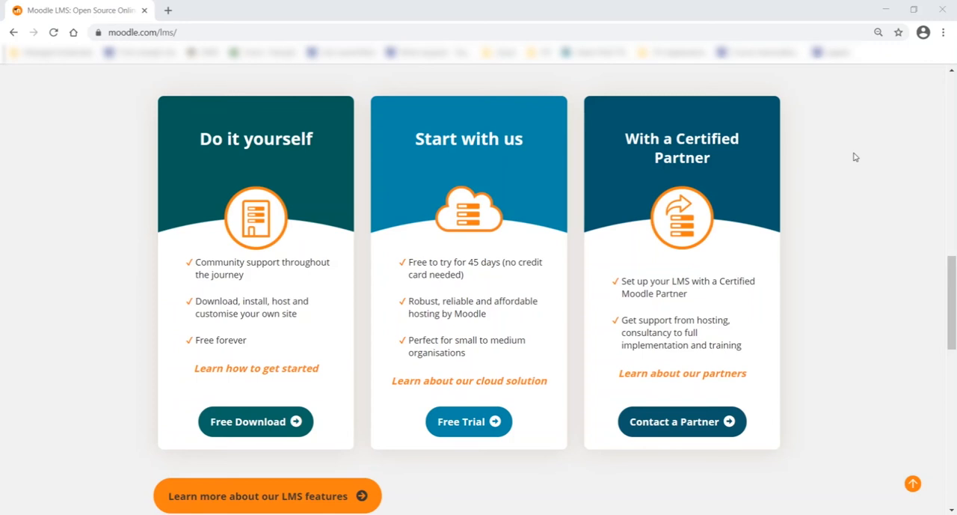
mouse_move(212, 383)
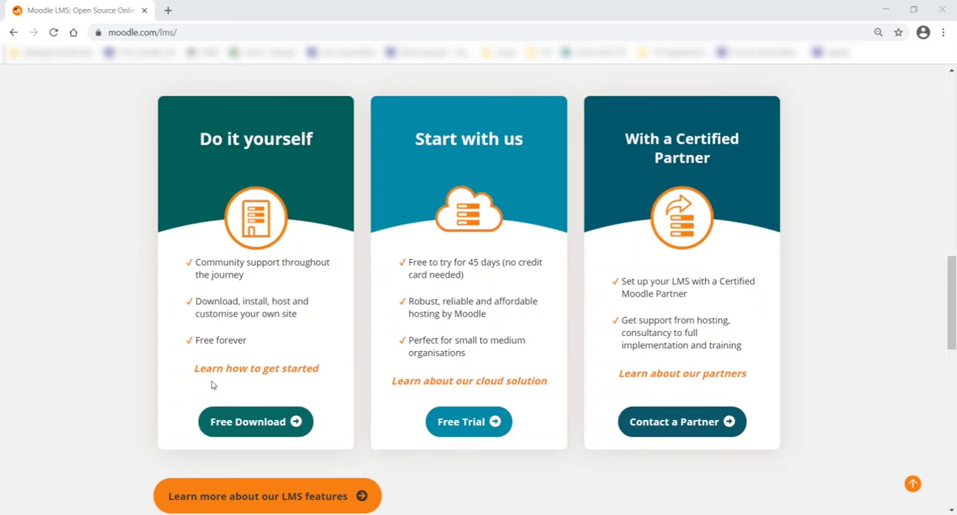
mouse_move(234, 353)
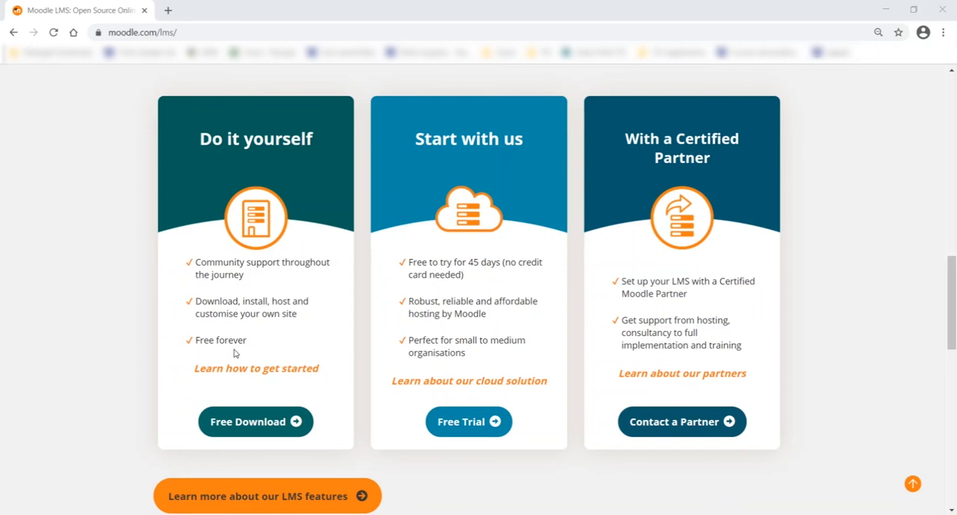
mouse_move(295, 200)
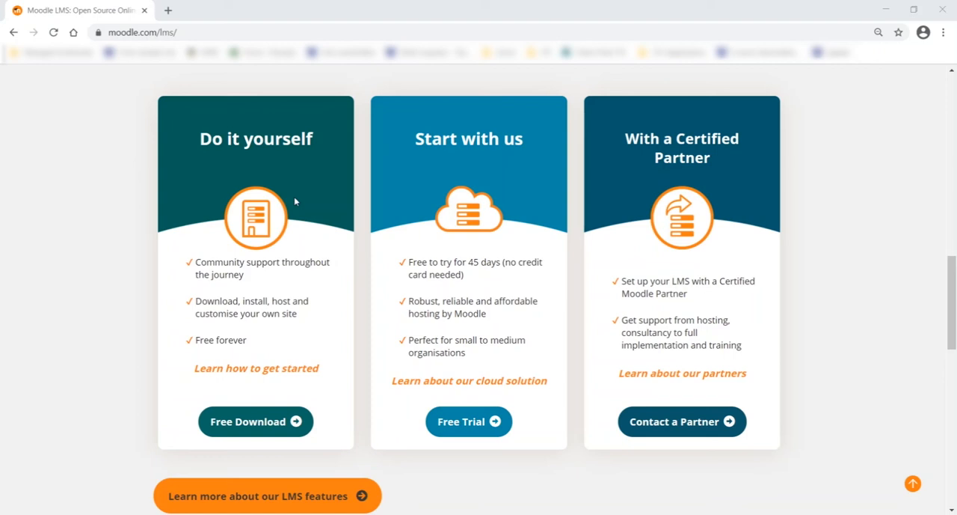
mouse_move(287, 380)
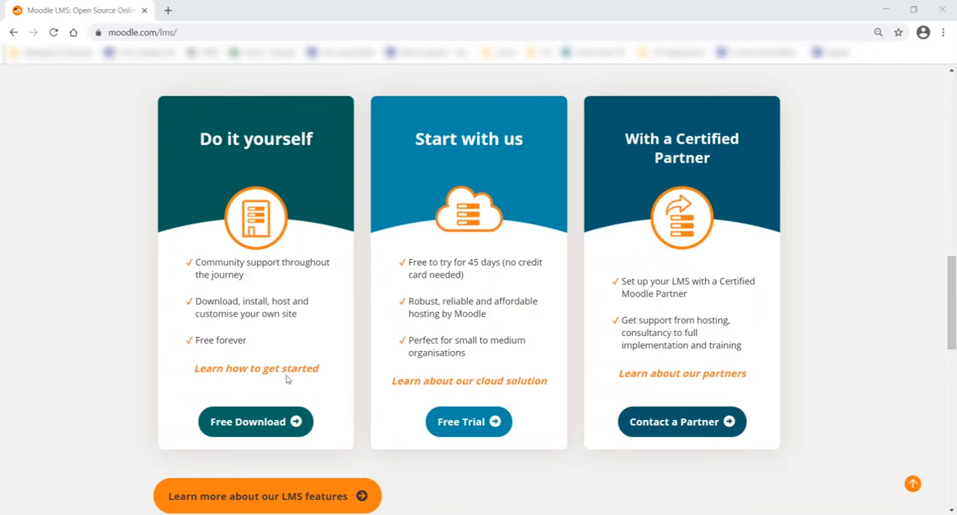
mouse_move(292, 371)
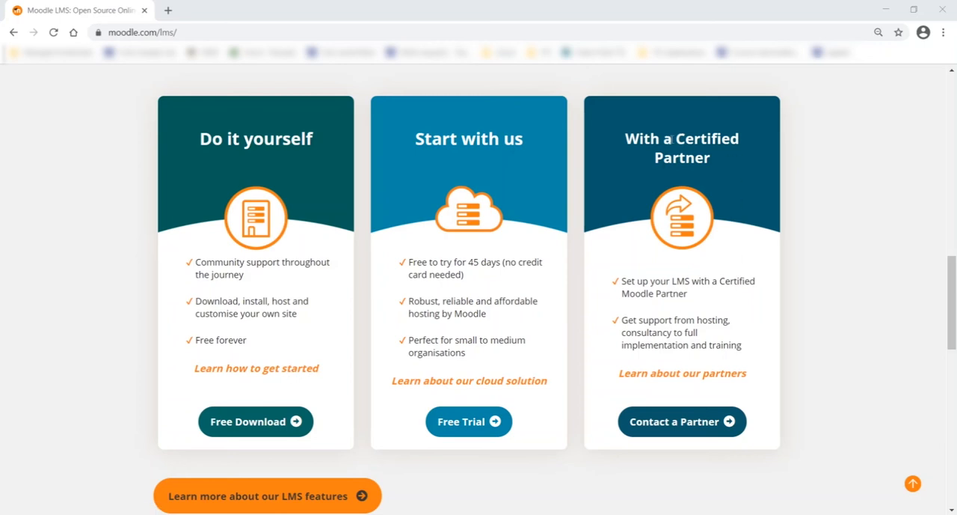
mouse_move(673, 270)
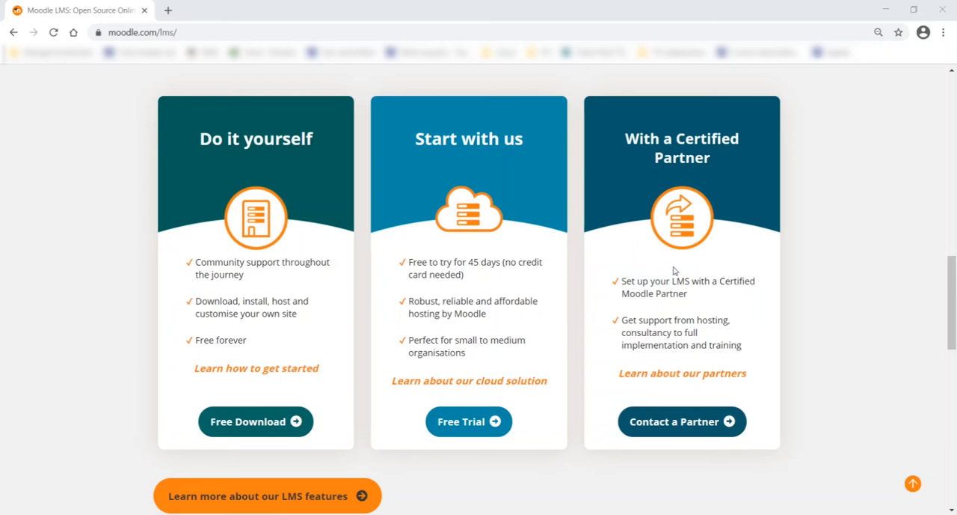
mouse_move(704, 118)
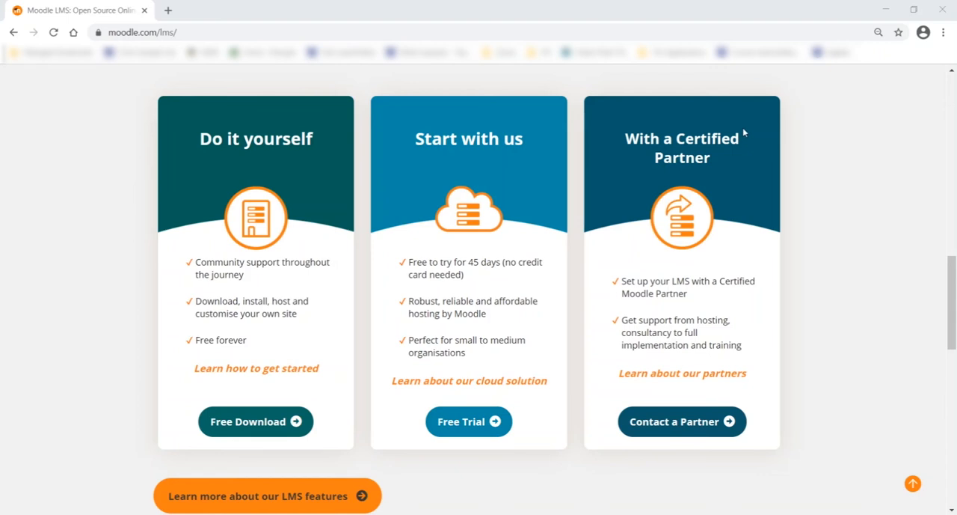
mouse_move(733, 146)
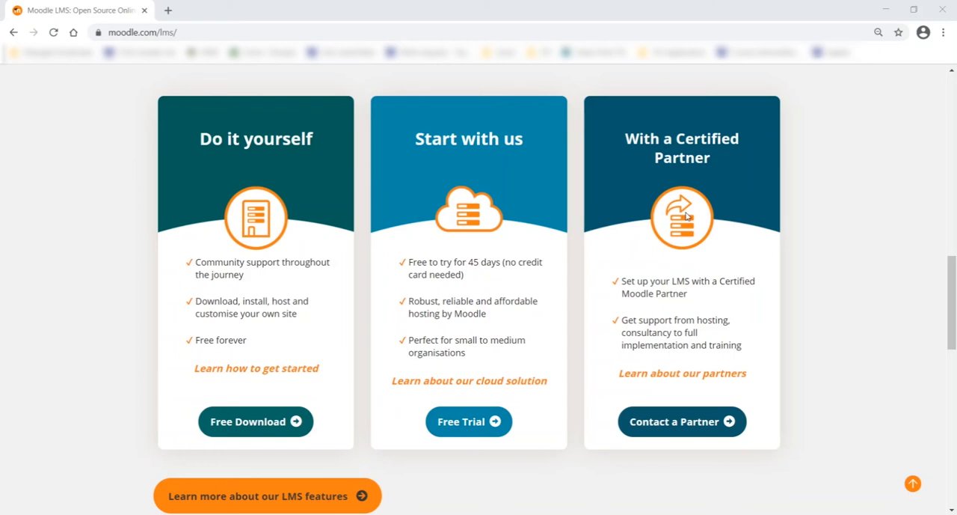
mouse_move(703, 186)
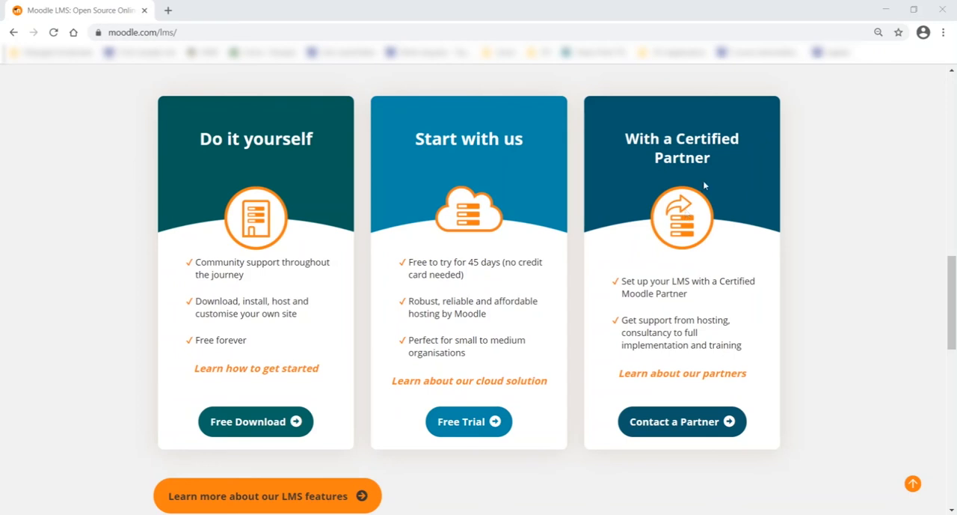
mouse_move(670, 193)
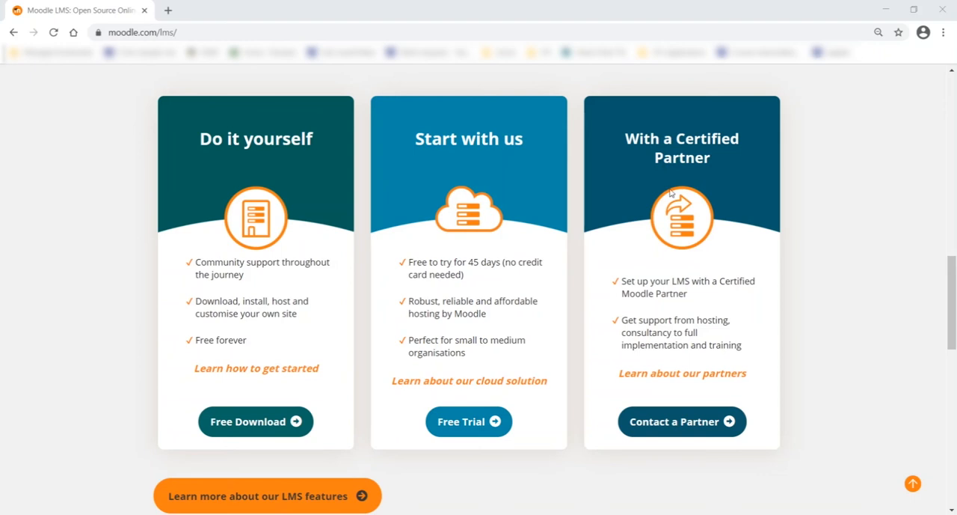
mouse_move(432, 221)
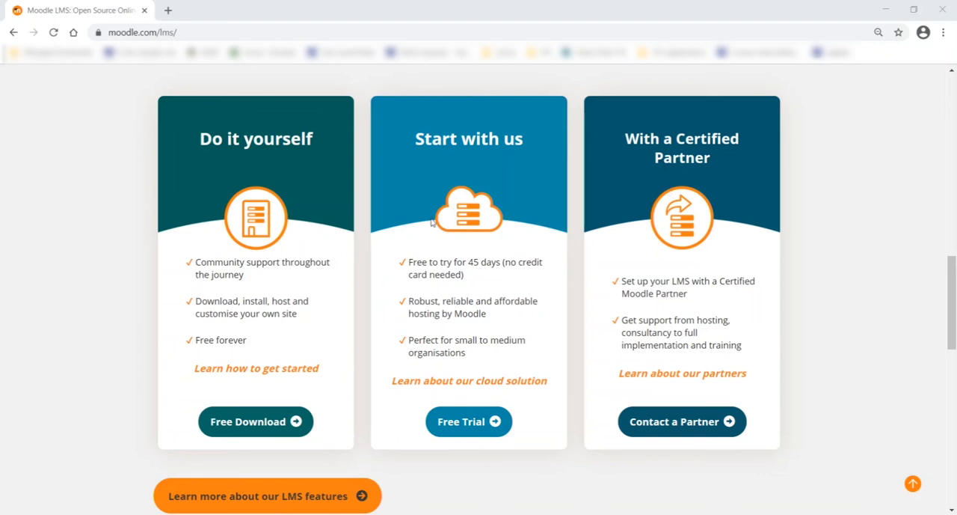
mouse_move(452, 221)
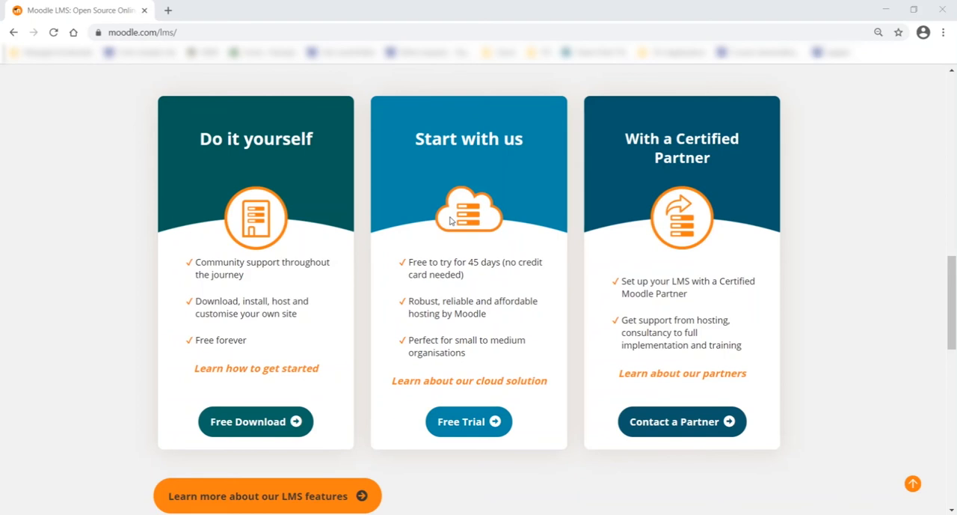
mouse_move(446, 228)
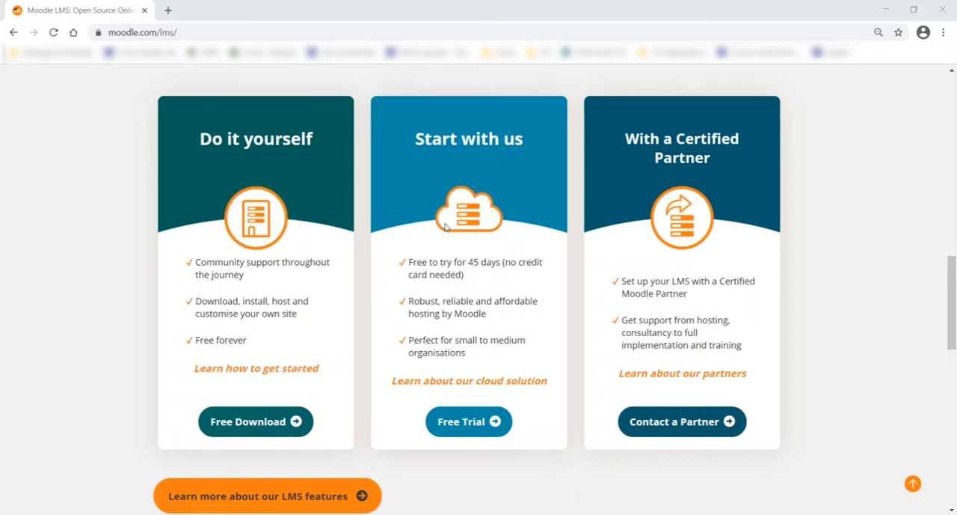
mouse_move(487, 207)
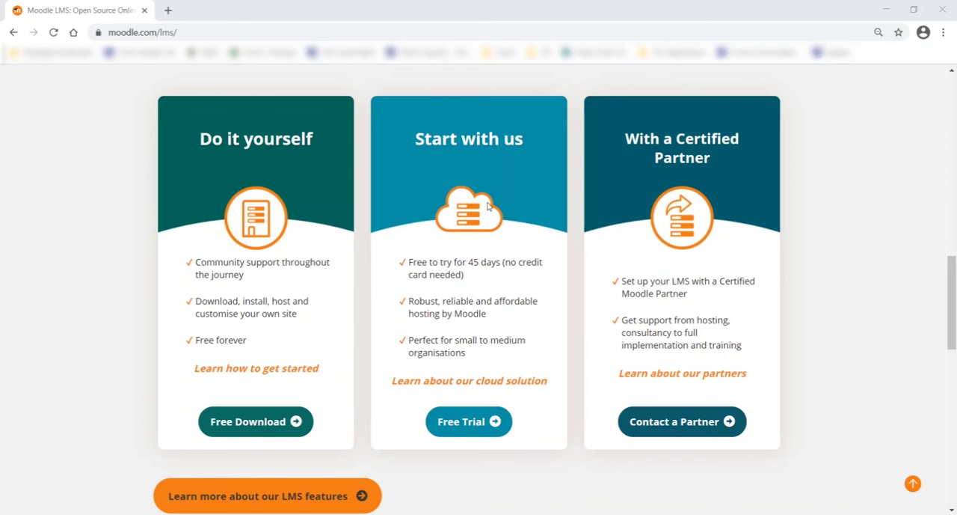
mouse_move(464, 258)
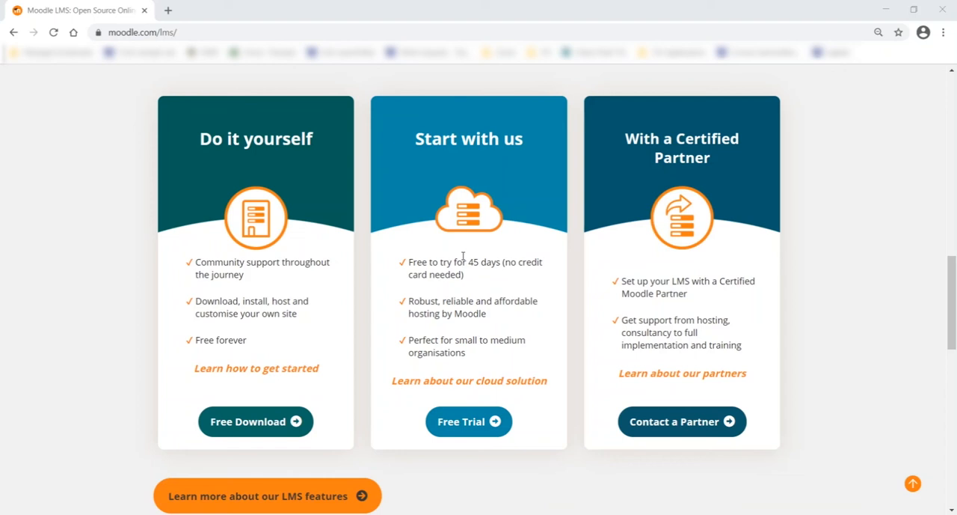
mouse_move(441, 227)
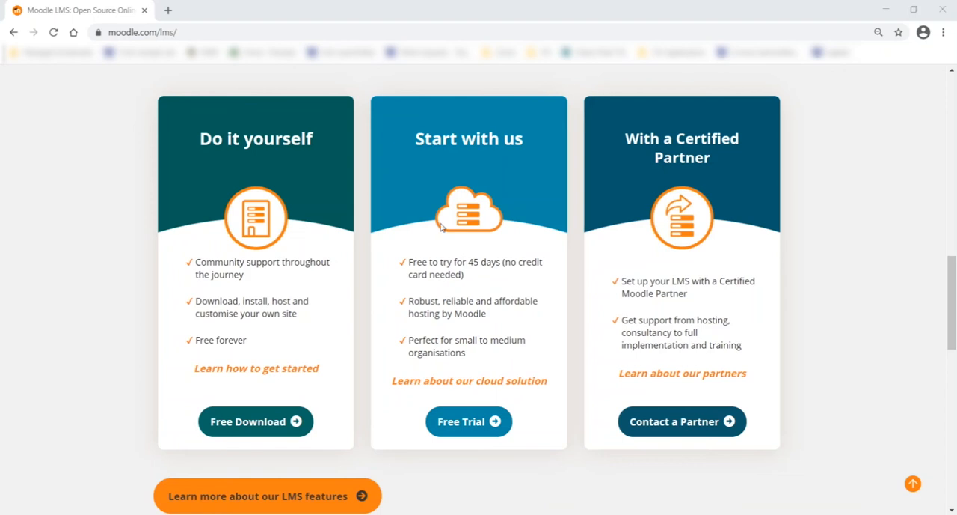
mouse_move(482, 211)
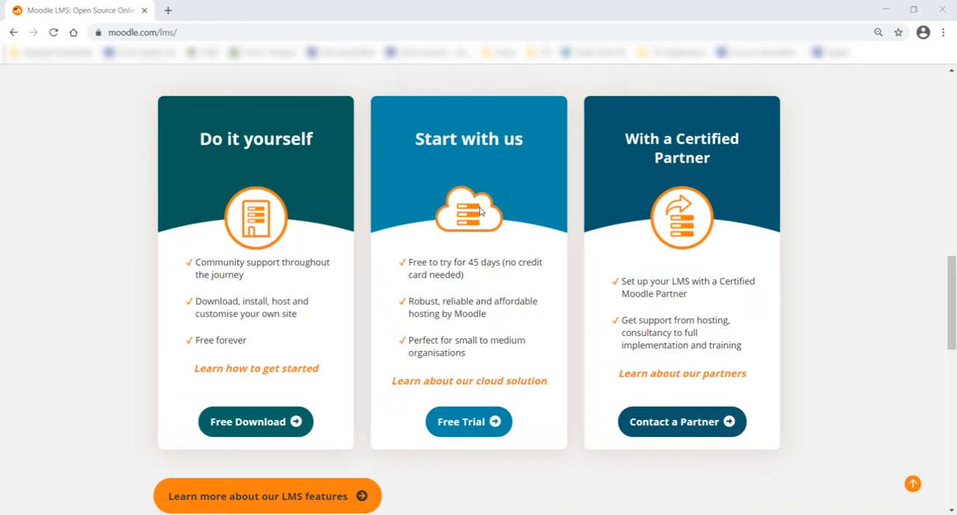
mouse_move(571, 254)
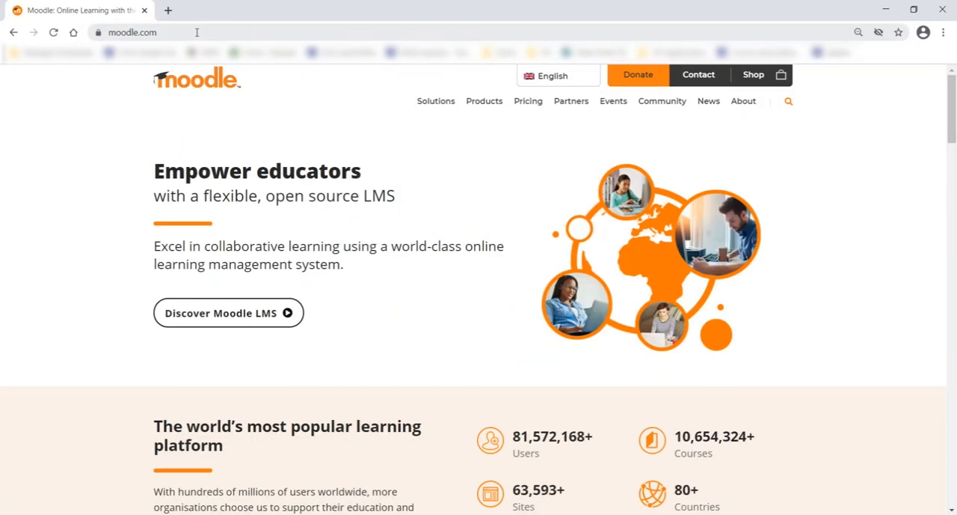
Go to the MoodleCloud product page from the Products menu on moodle.com
click(485, 101)
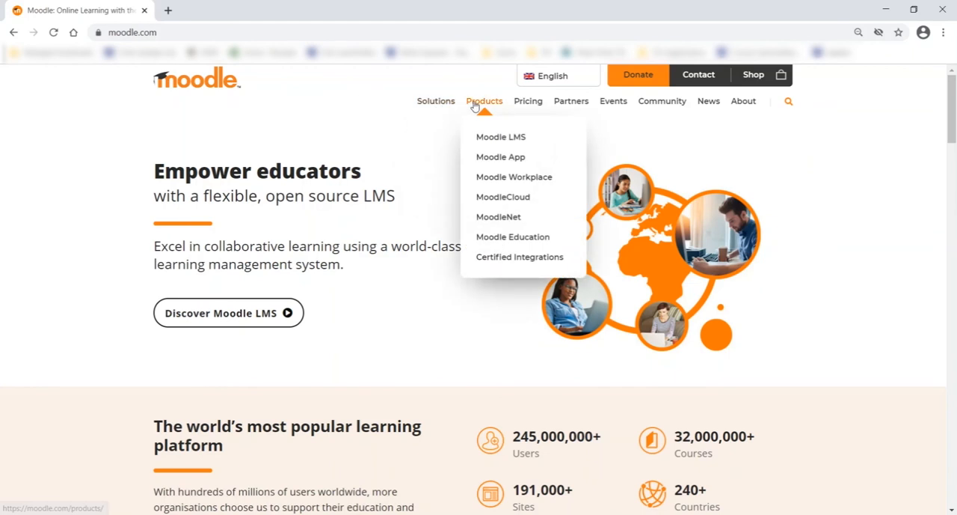
mouse_move(515, 176)
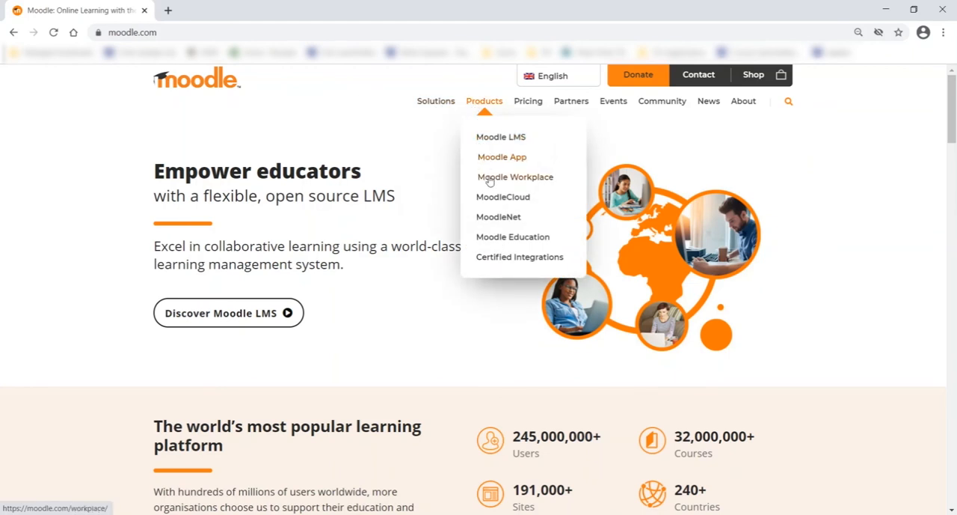
mouse_move(503, 198)
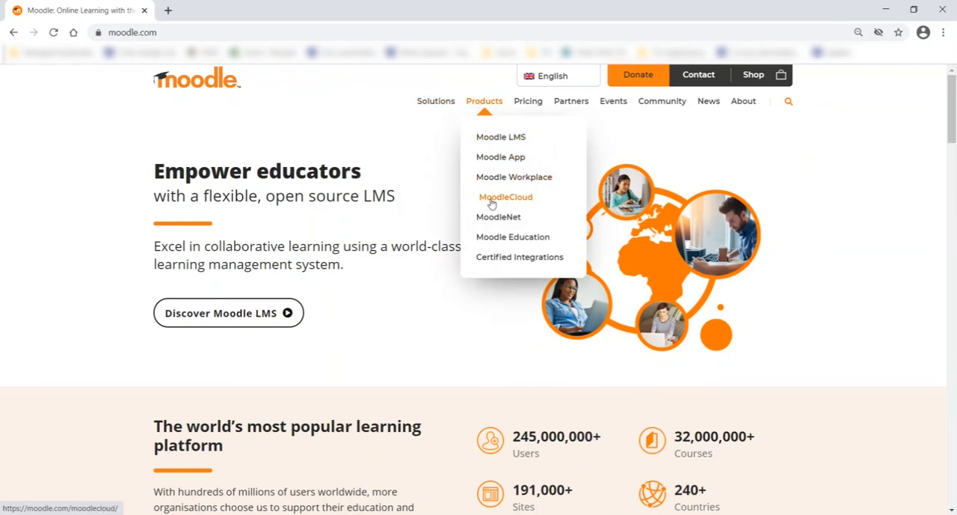
click(505, 198)
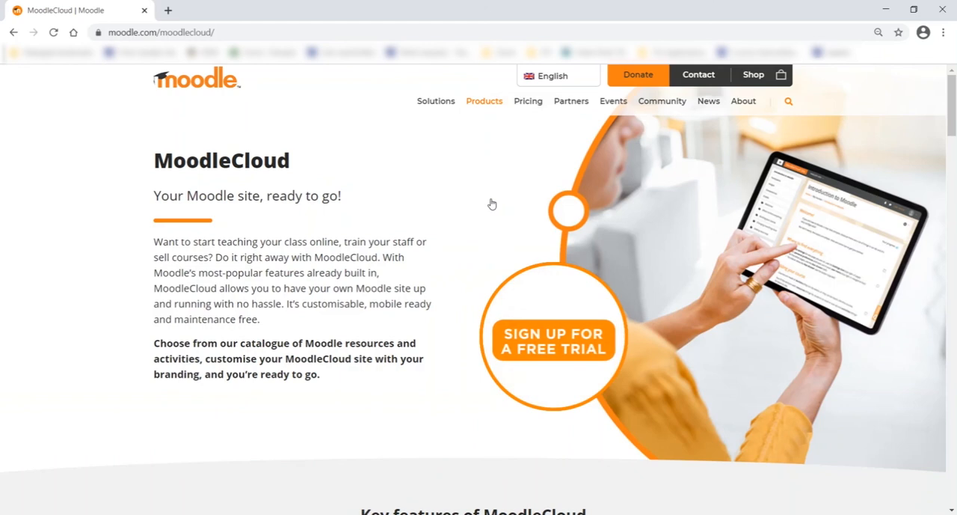
Review the MoodleCloud plans with the detailed feature comparison expanded
scroll(down, 3)
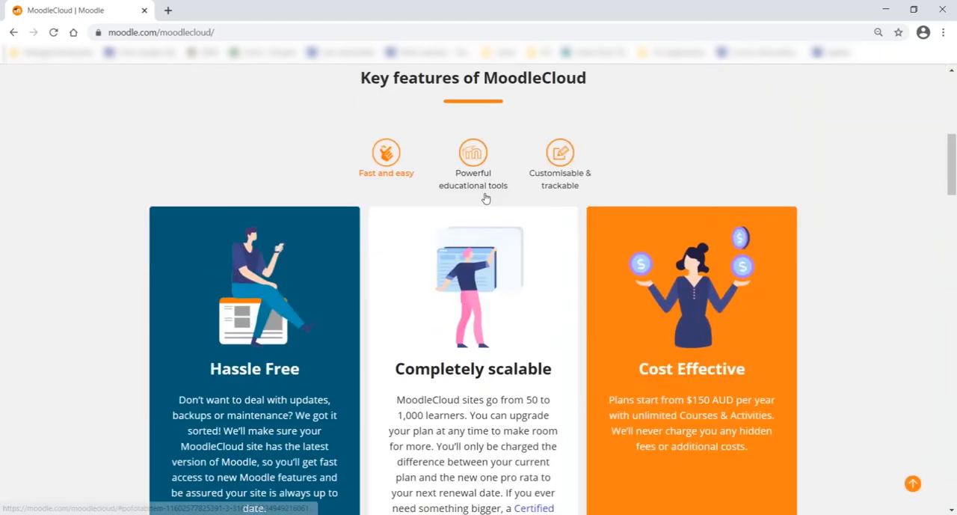
scroll(down, 3)
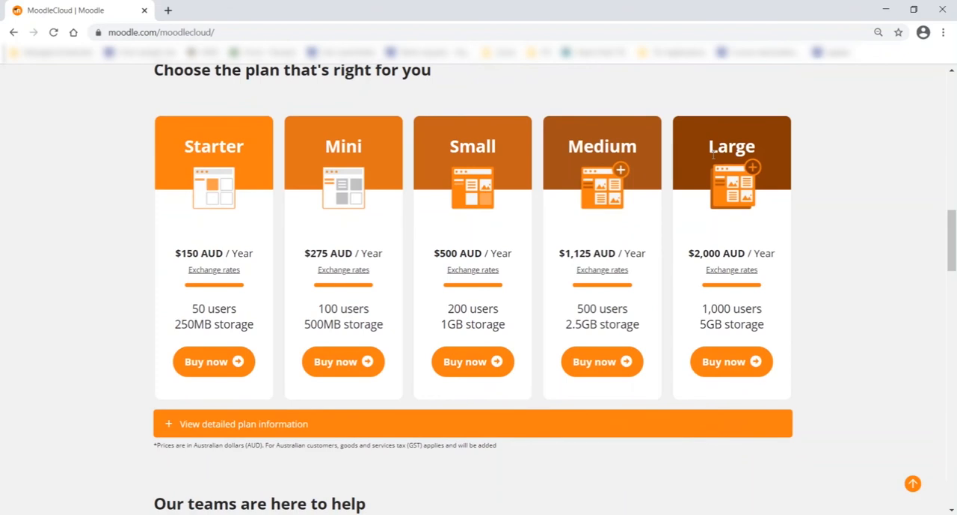
scroll(down, 3)
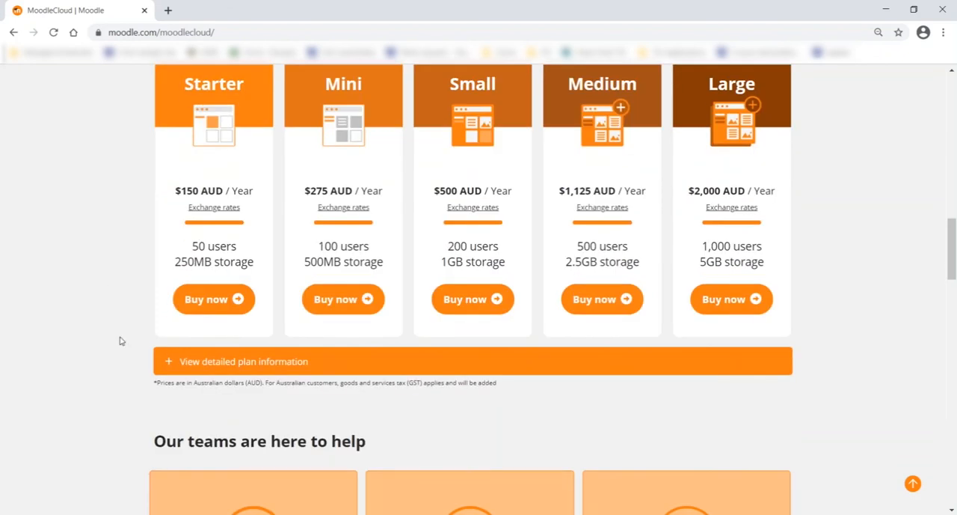
click(242, 360)
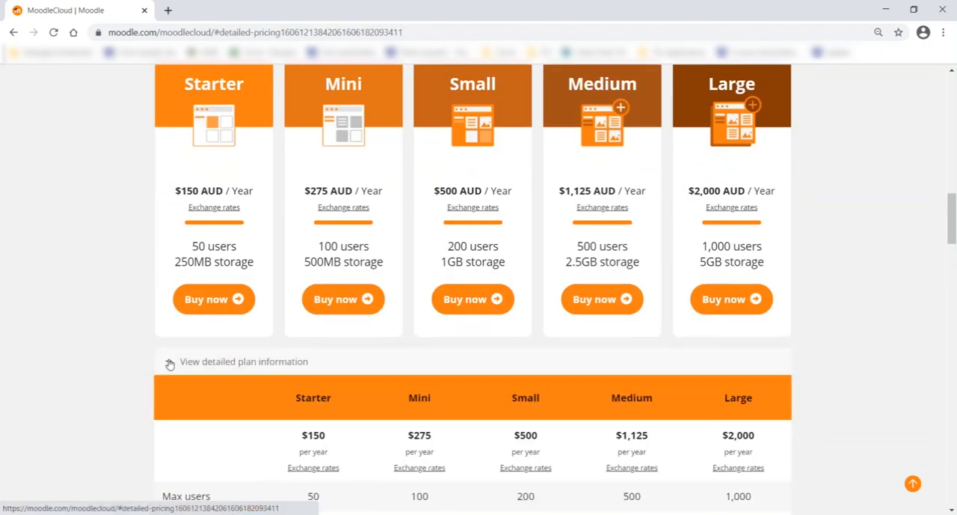
scroll(down, 3)
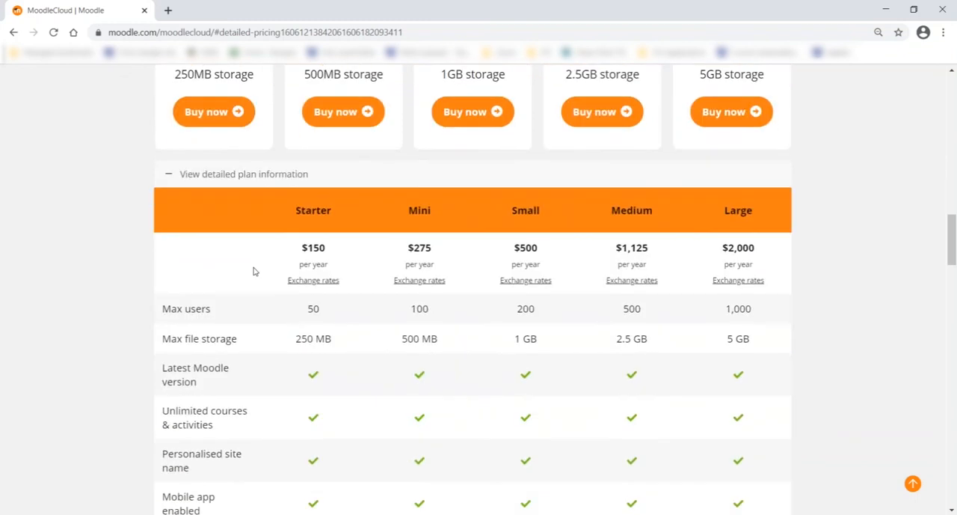
scroll(down, 3)
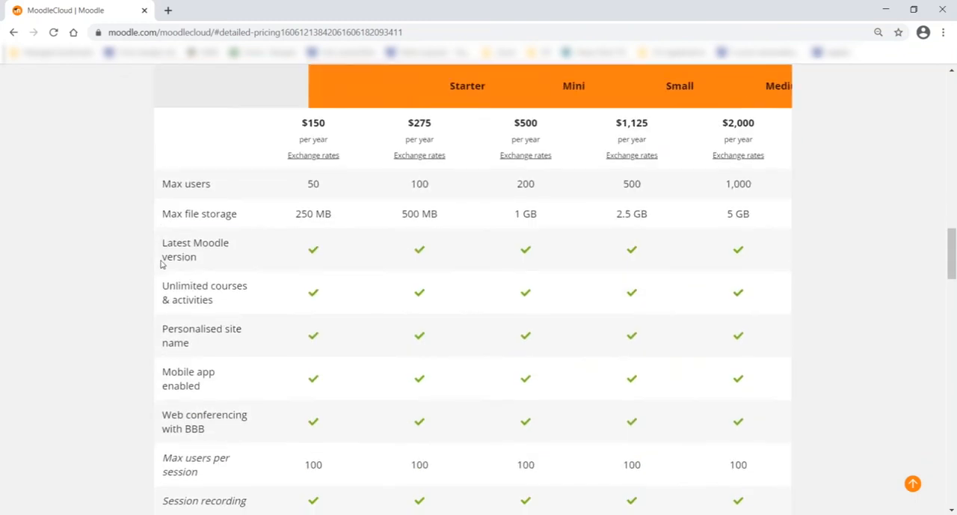
scroll(down, 3)
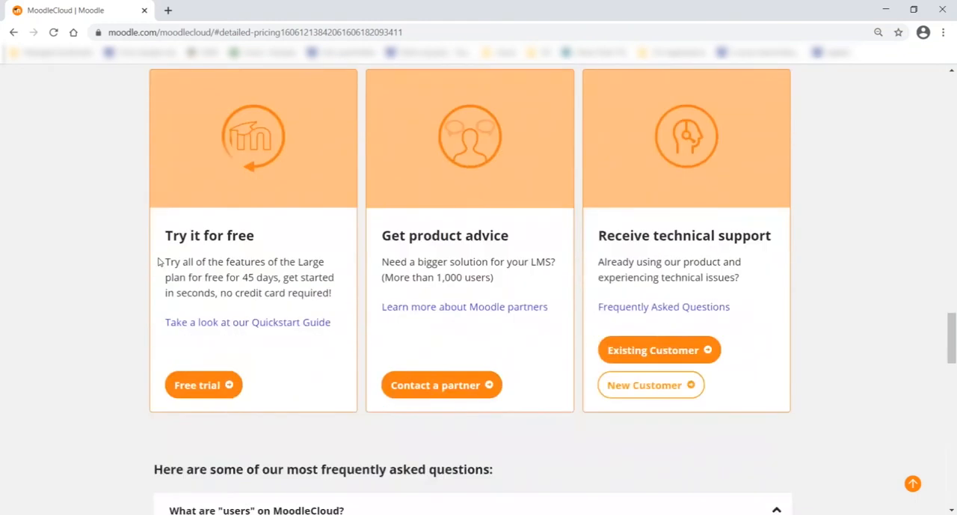
scroll(down, 3)
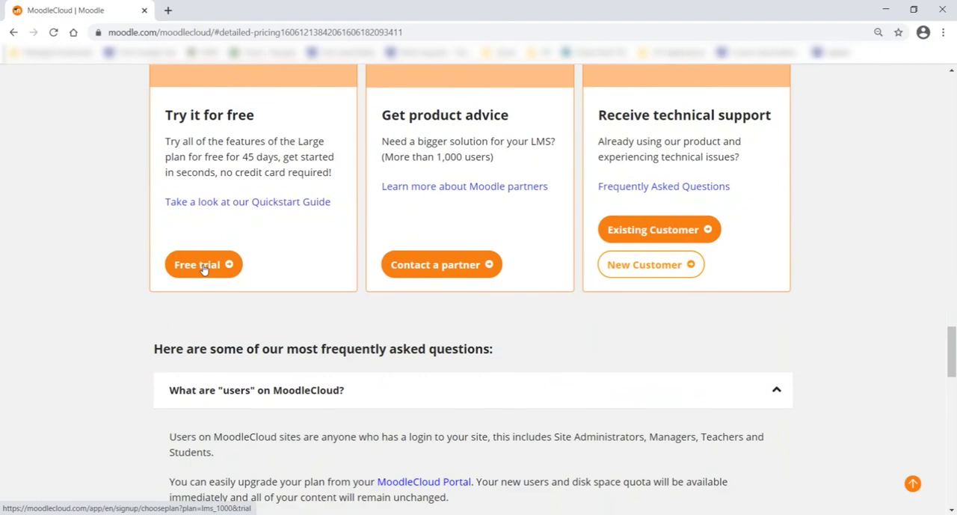
scroll(up, 3)
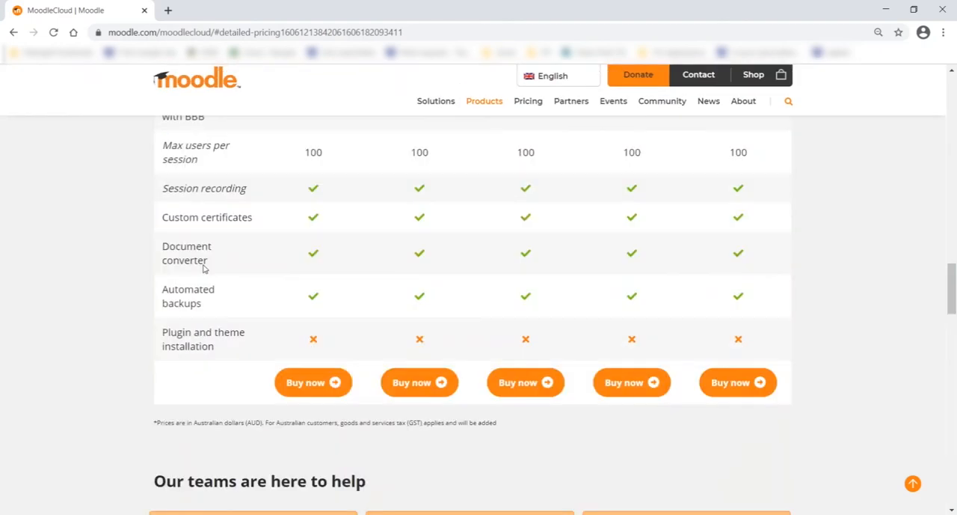
scroll(up, 3)
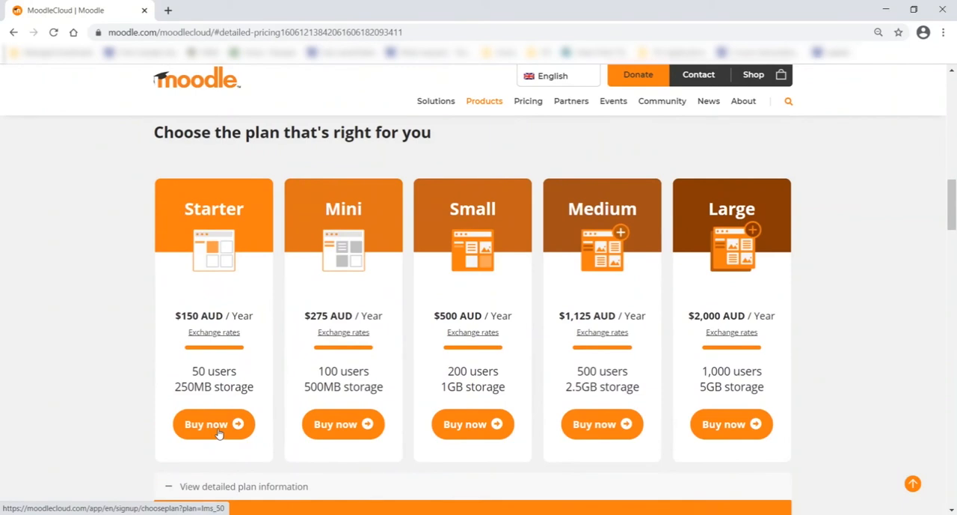
Choose Buy now for the Starter plan and start creating a new account
click(214, 423)
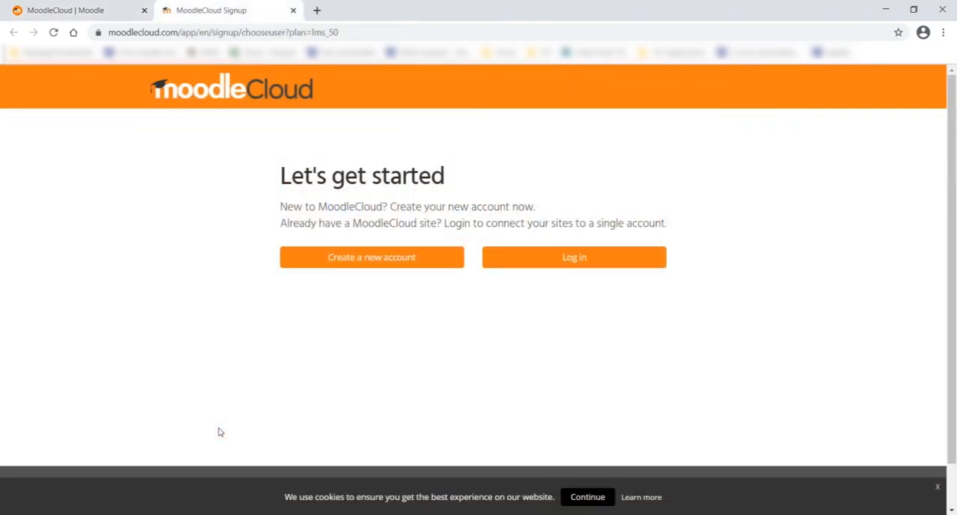
click(371, 257)
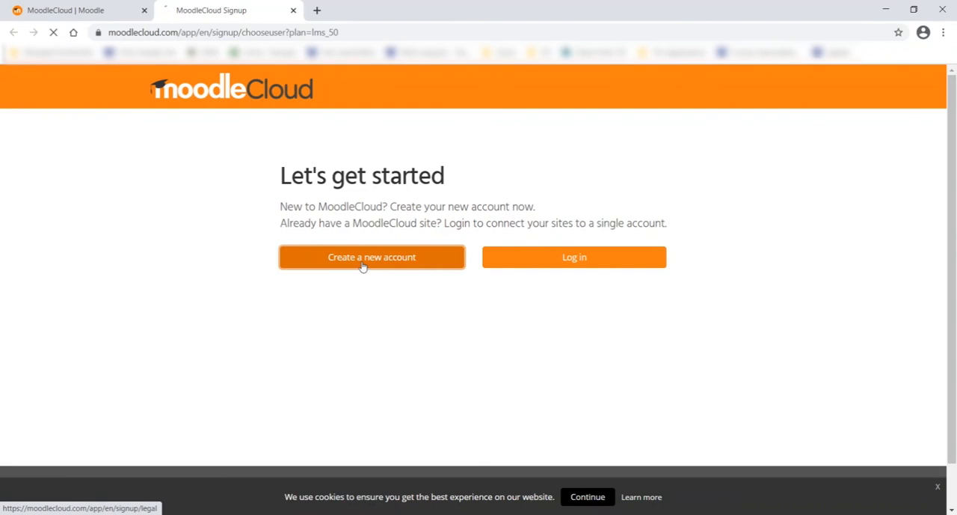
click(371, 257)
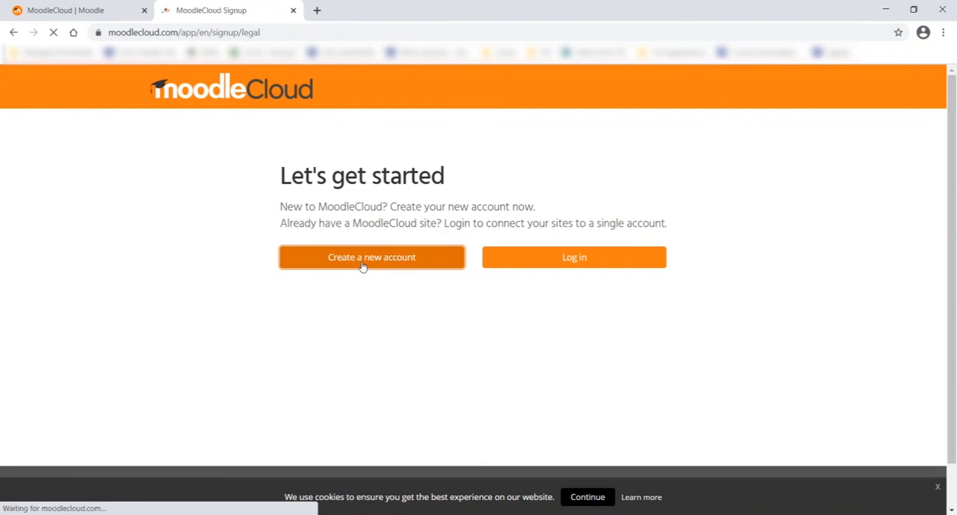
click(371, 257)
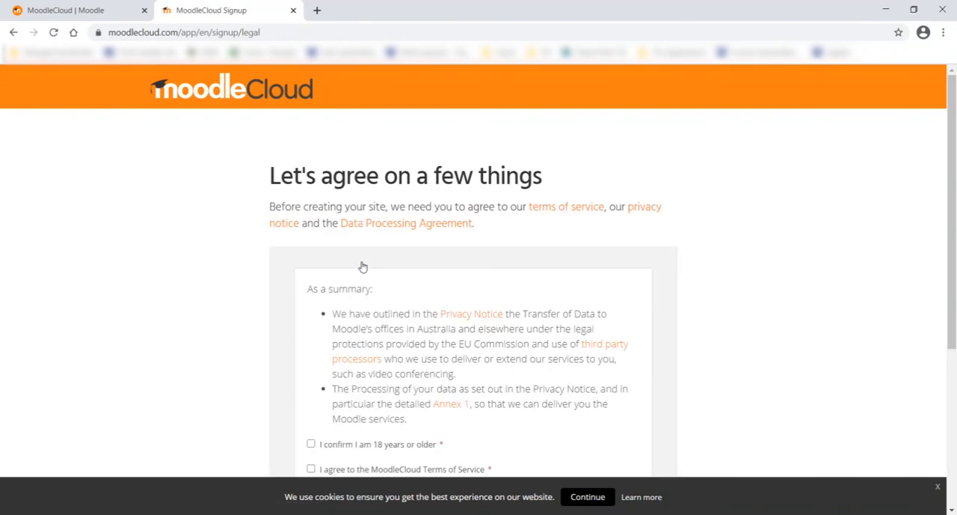
Accept the over-18, terms, privacy and data-processing agreements and continue to details
scroll(down, 3)
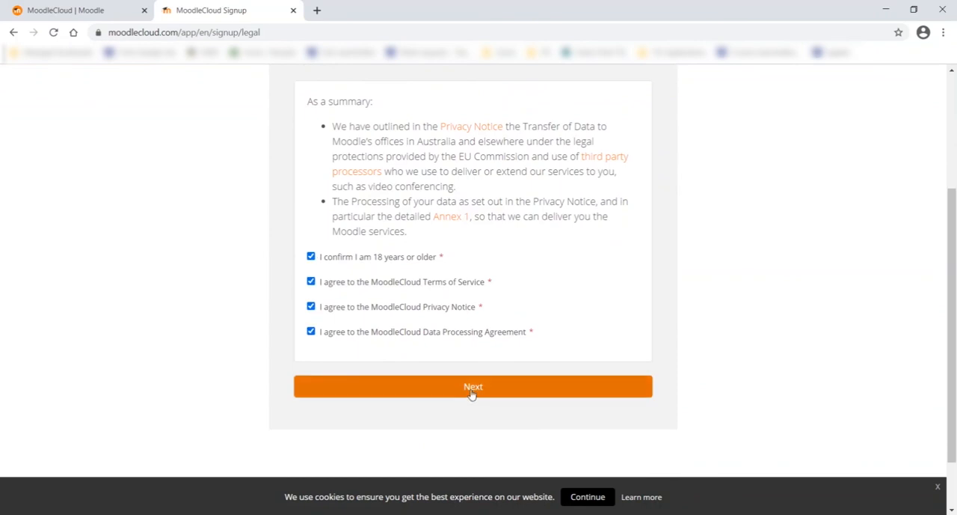
click(472, 386)
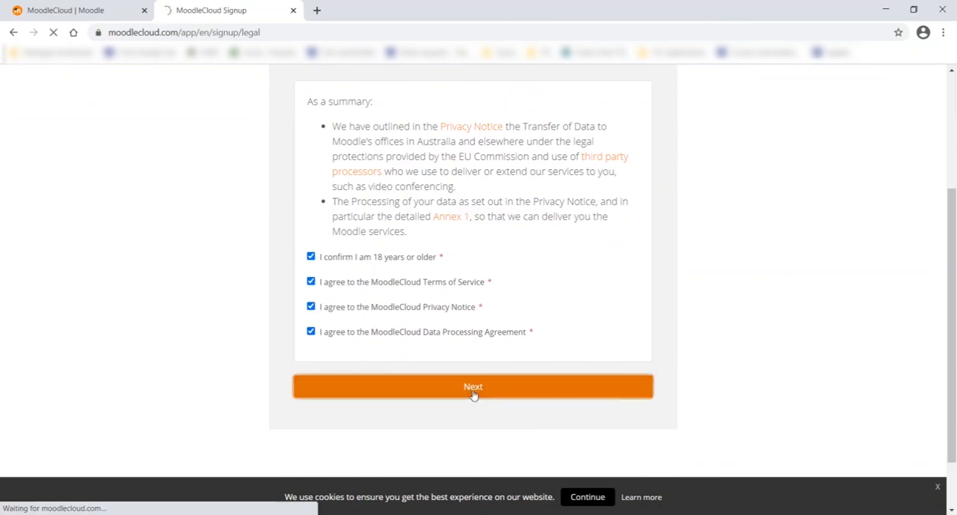
click(473, 386)
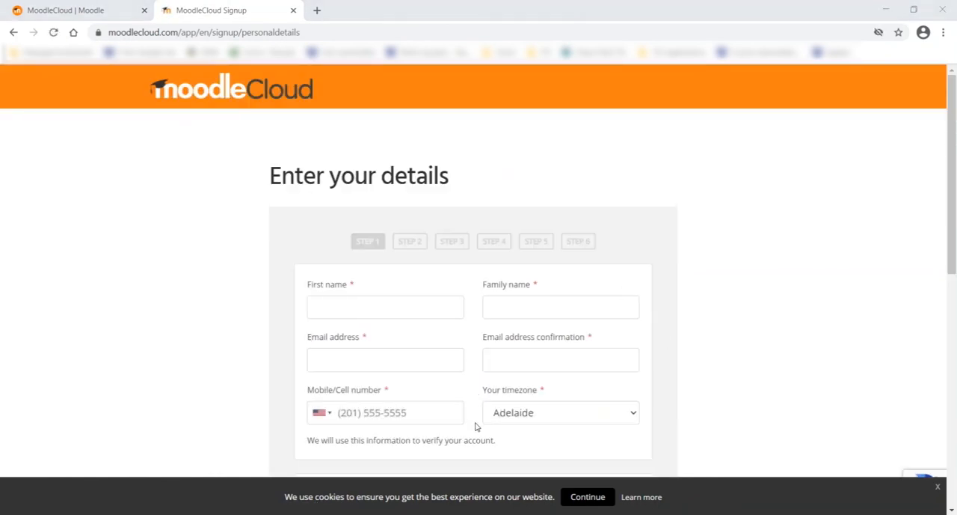
mouse_move(389, 422)
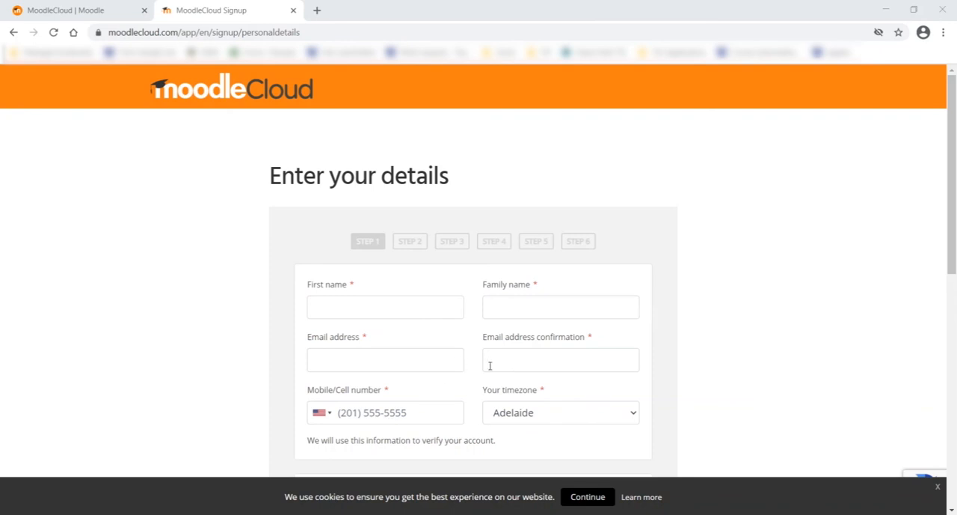
mouse_move(479, 366)
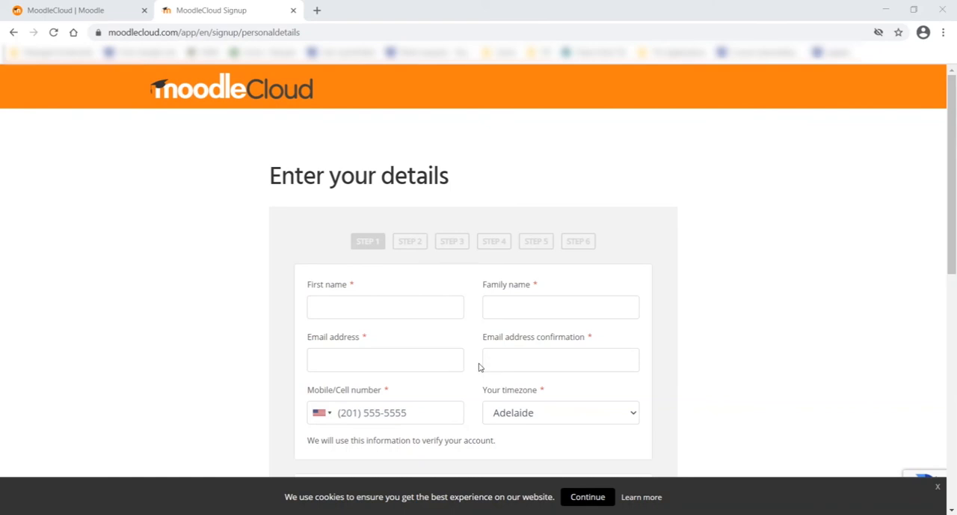
Submit the personal and organisation details form and continue to site setup
scroll(down, 3)
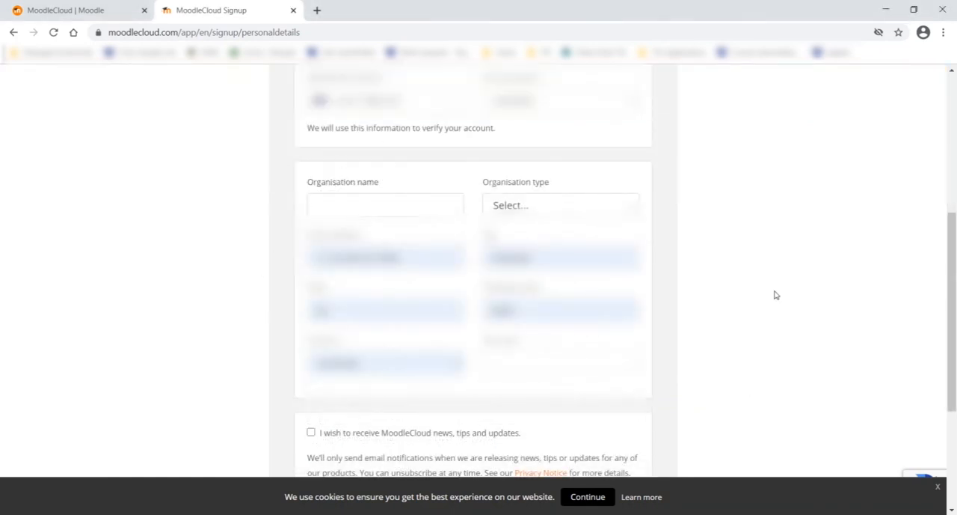
scroll(down, 3)
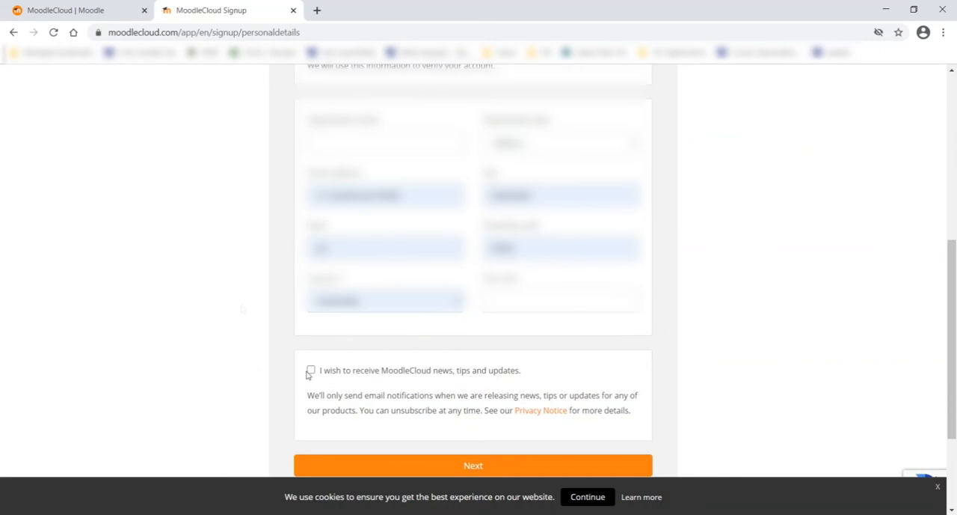
mouse_move(267, 335)
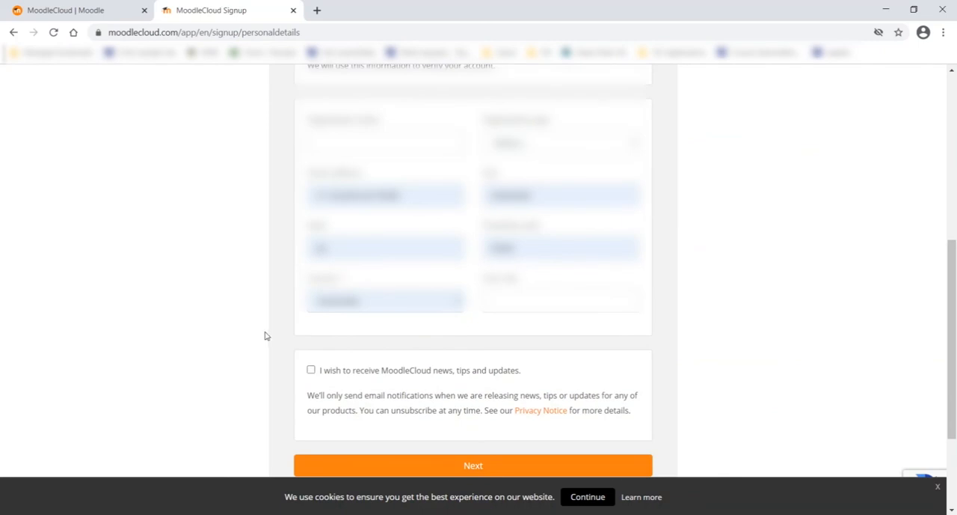
scroll(down, 3)
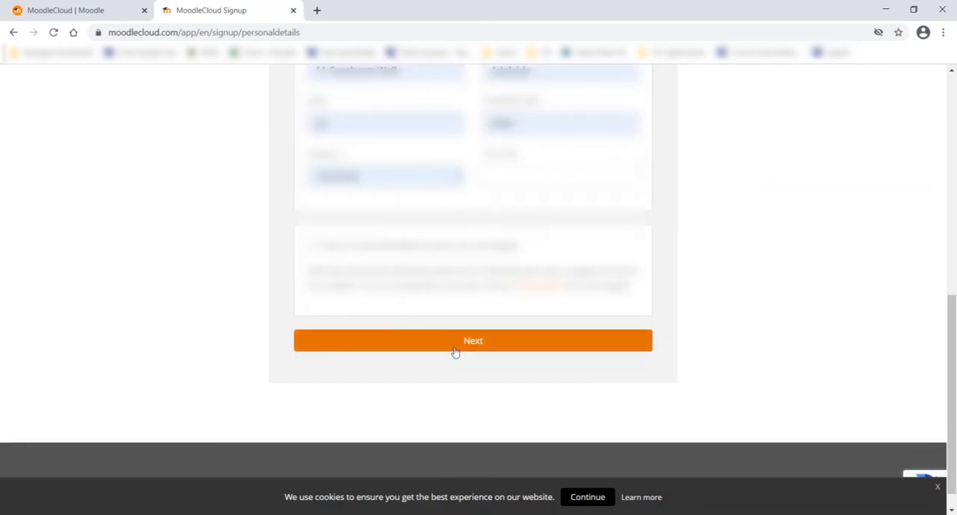
click(473, 340)
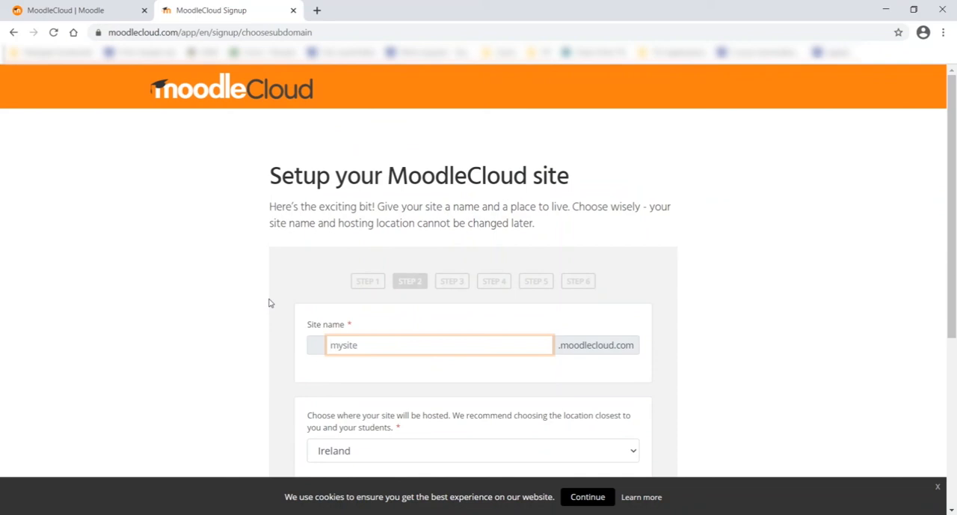
mouse_move(295, 341)
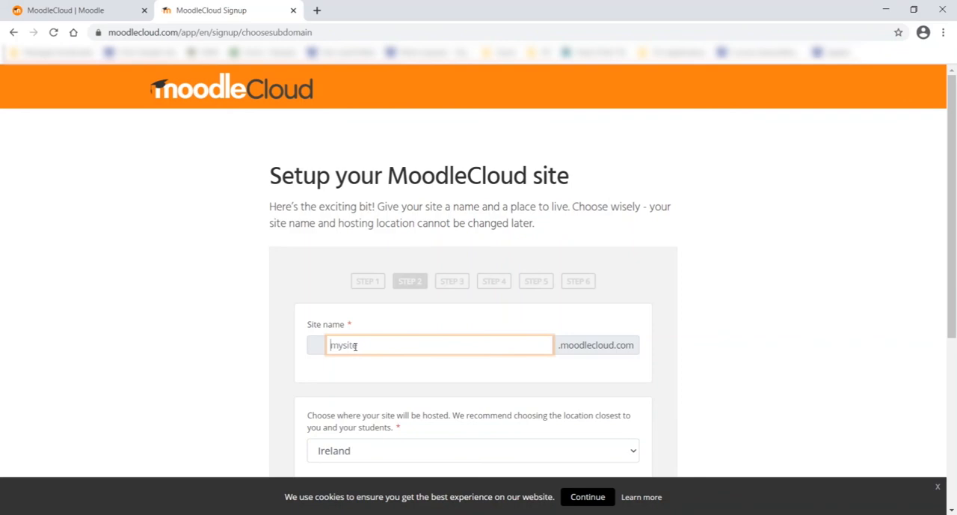
Enter the site name teacherandstudent0 and get it confirmed as available
text(mysite)
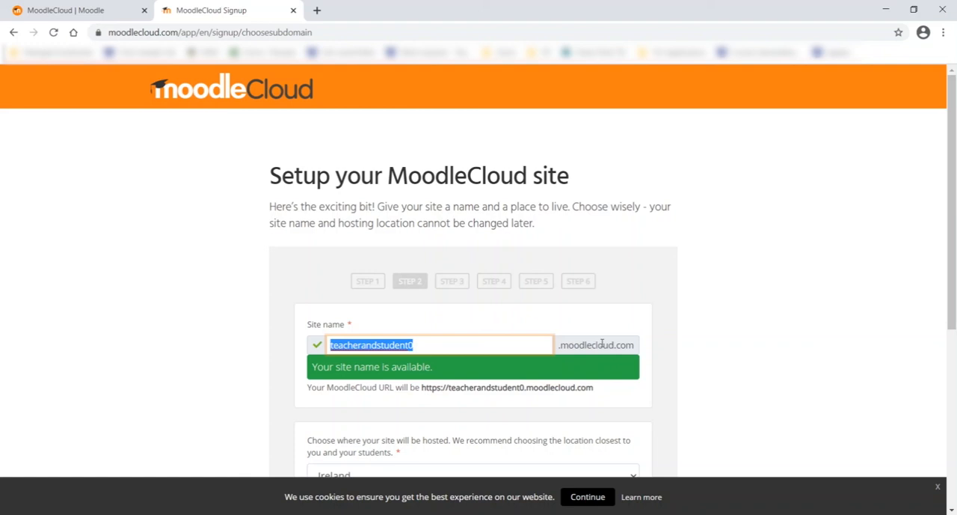
mouse_move(481, 347)
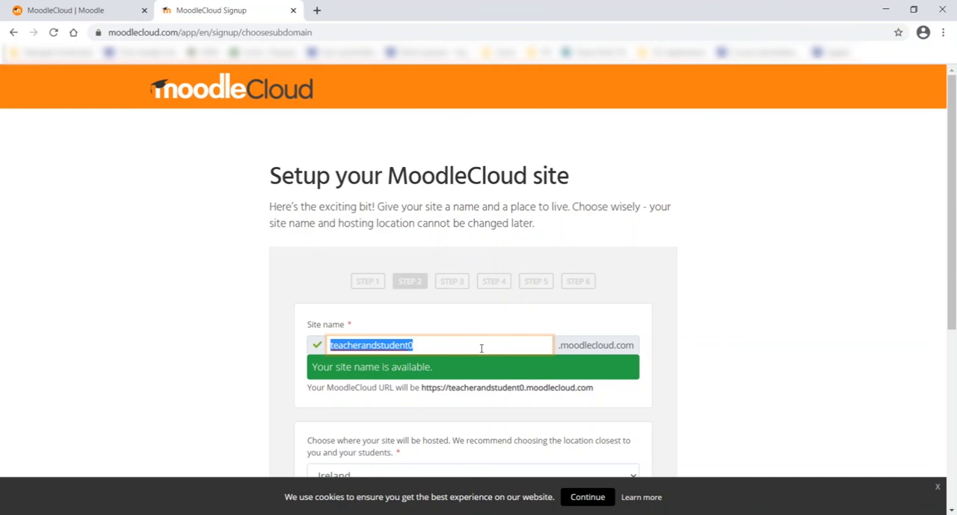
scroll(down, 3)
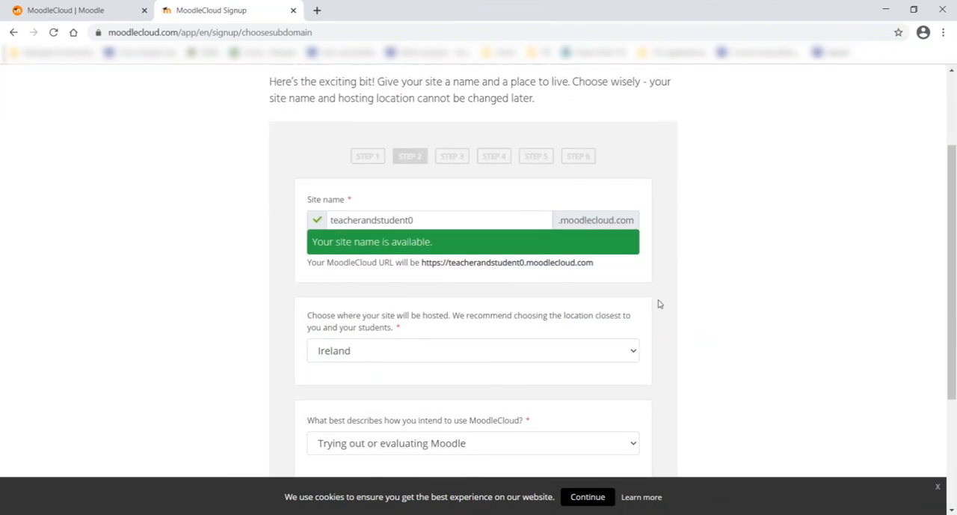
Host the site in the United States, set use to For use in a workplace, and continue
click(473, 350)
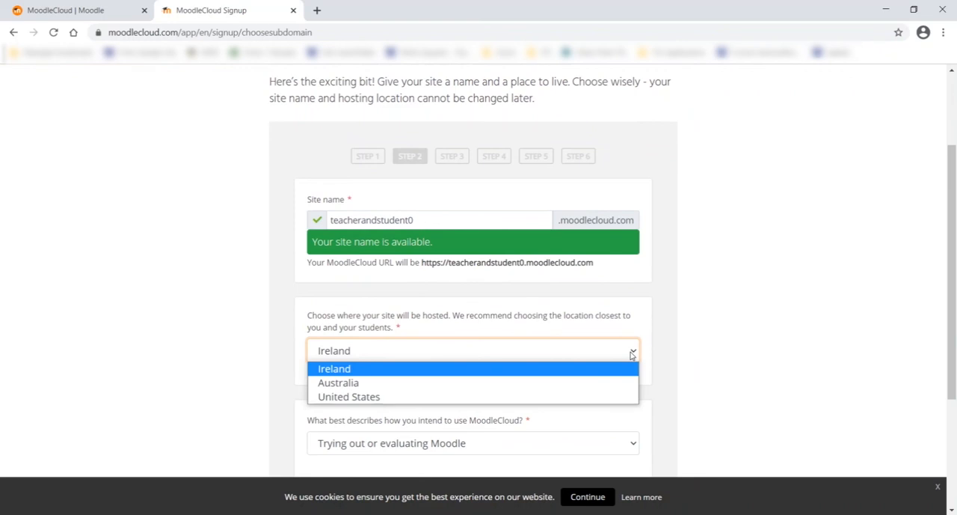
click(348, 397)
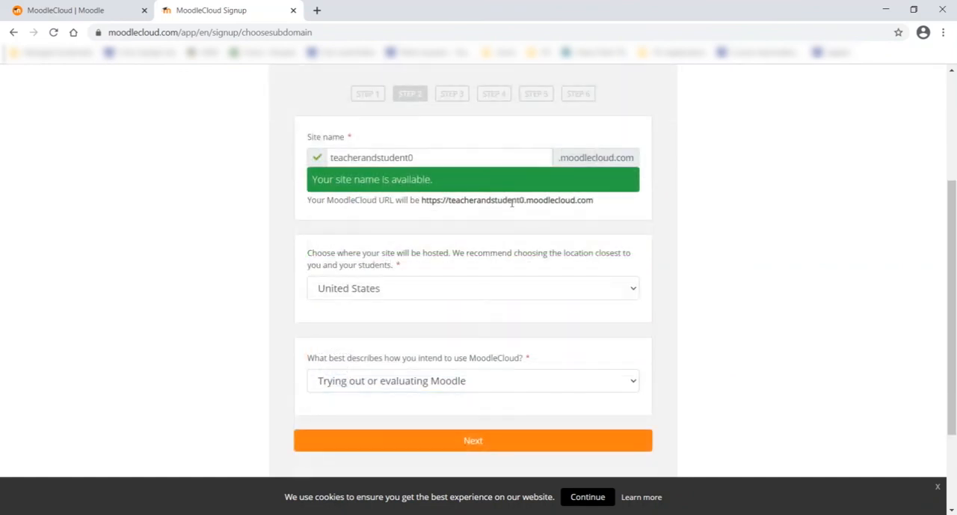
click(473, 380)
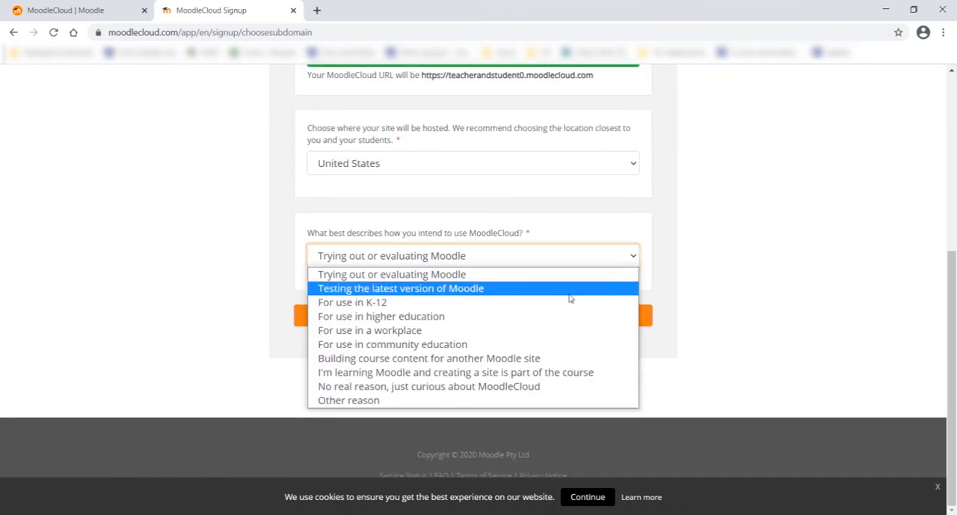
mouse_move(539, 316)
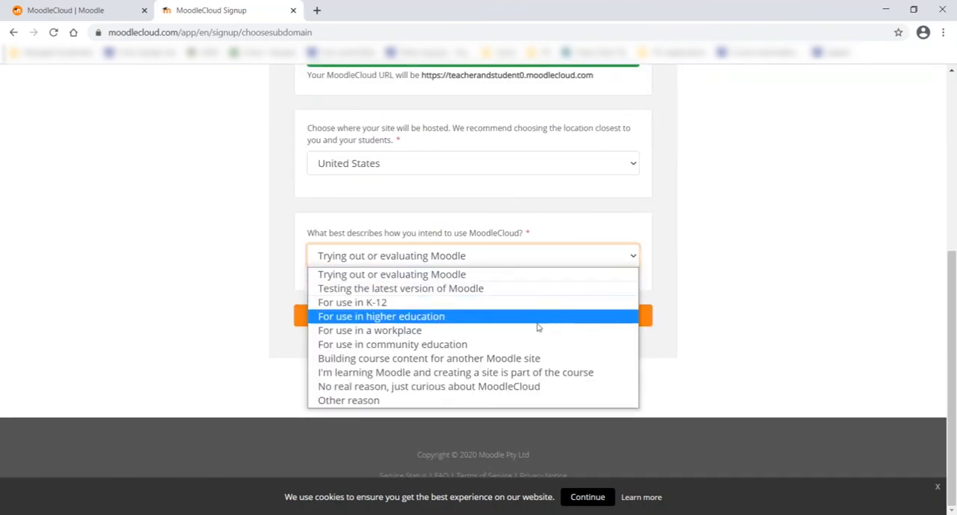
click(370, 329)
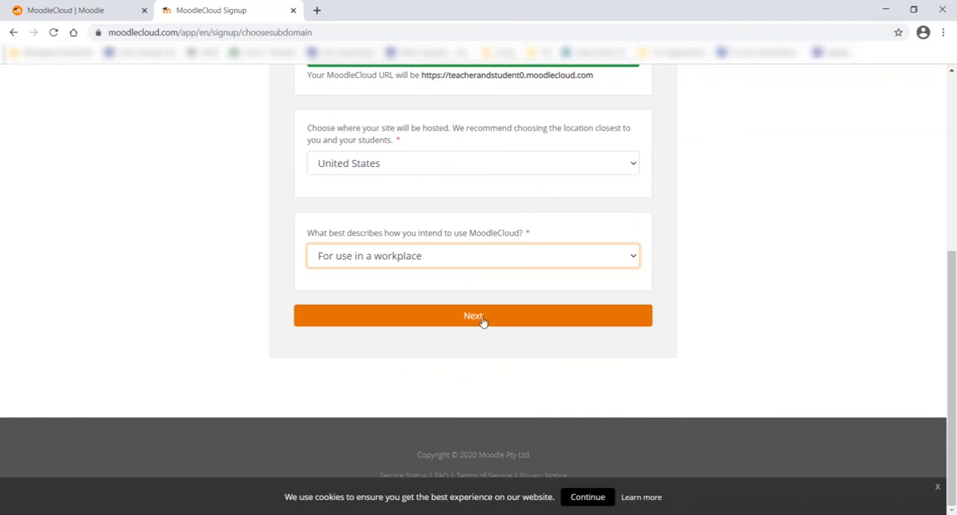
click(472, 314)
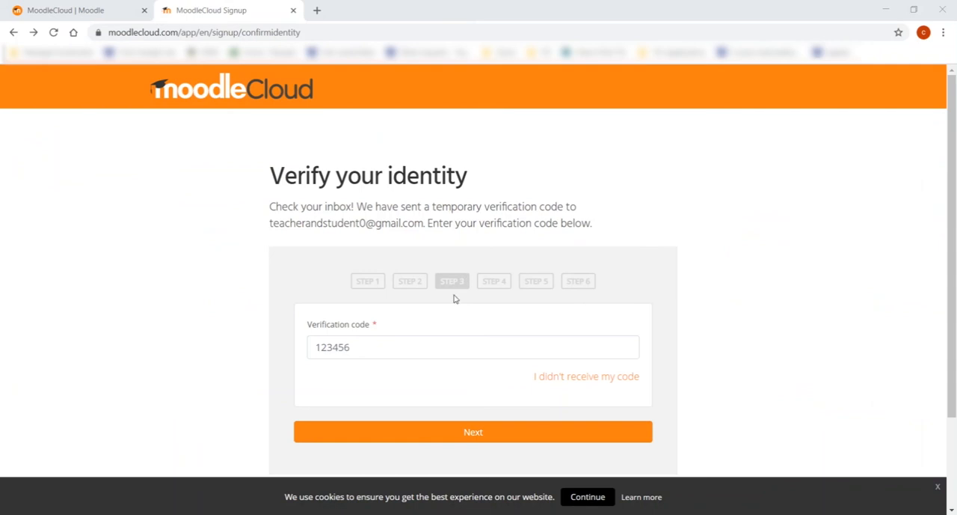
mouse_move(455, 304)
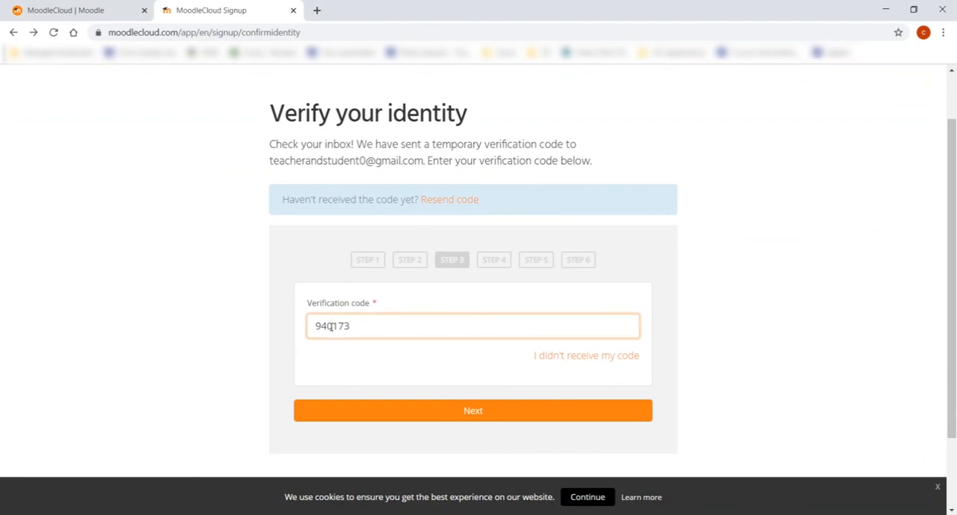
Submit the emailed verification code, then set and confirm the site password
click(473, 410)
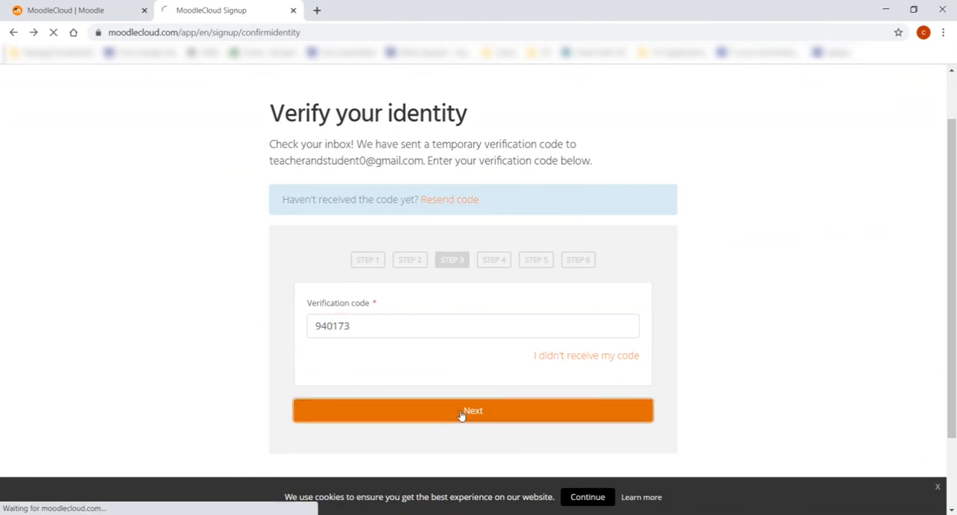
click(472, 410)
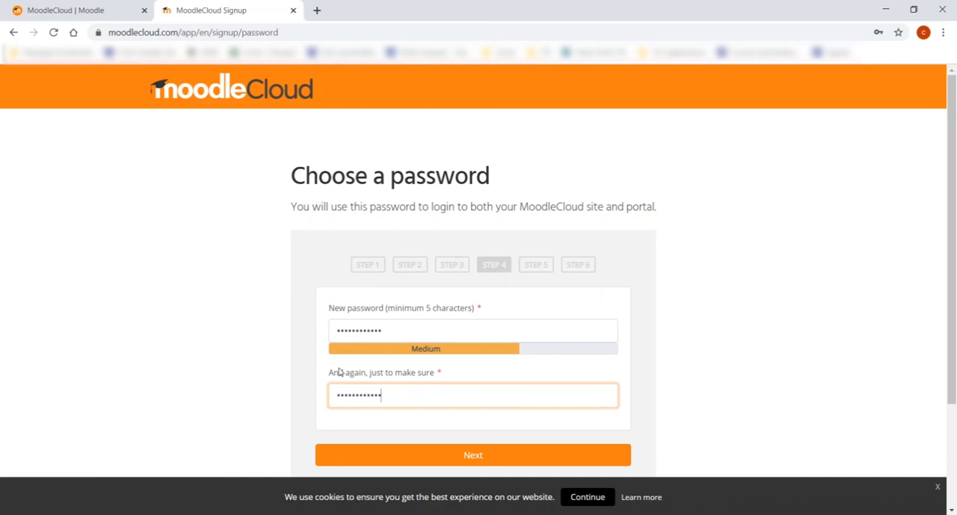
click(472, 455)
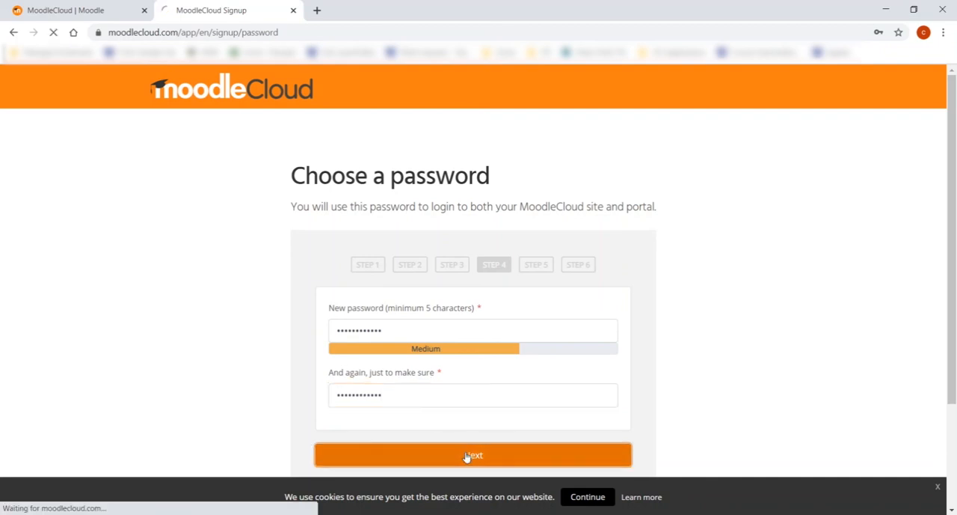
click(473, 455)
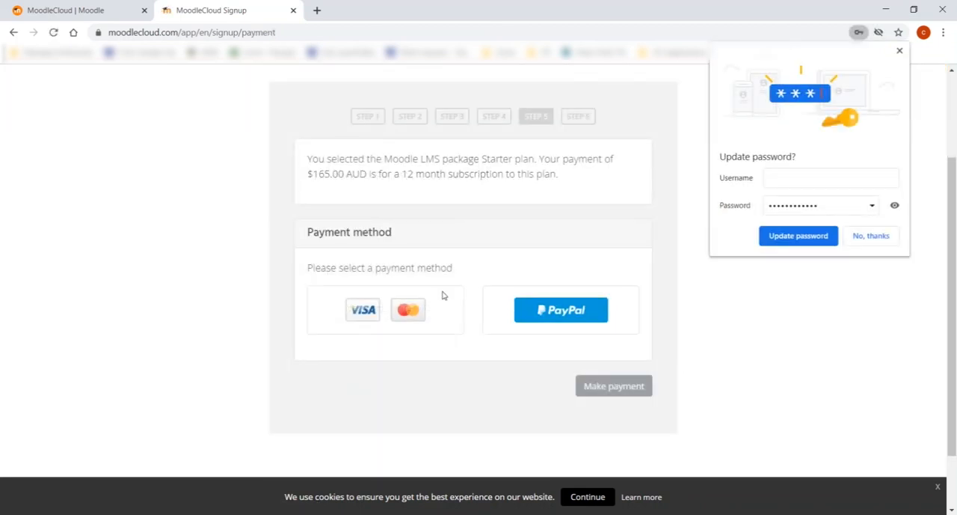
Pay by Visa/Mastercard and make the payment to reach the signup Success page
click(386, 308)
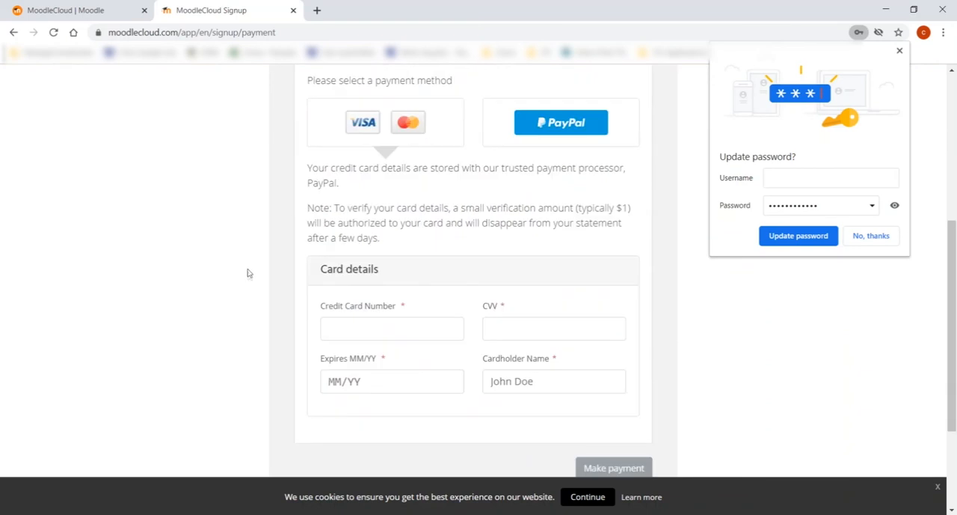
scroll(down, 3)
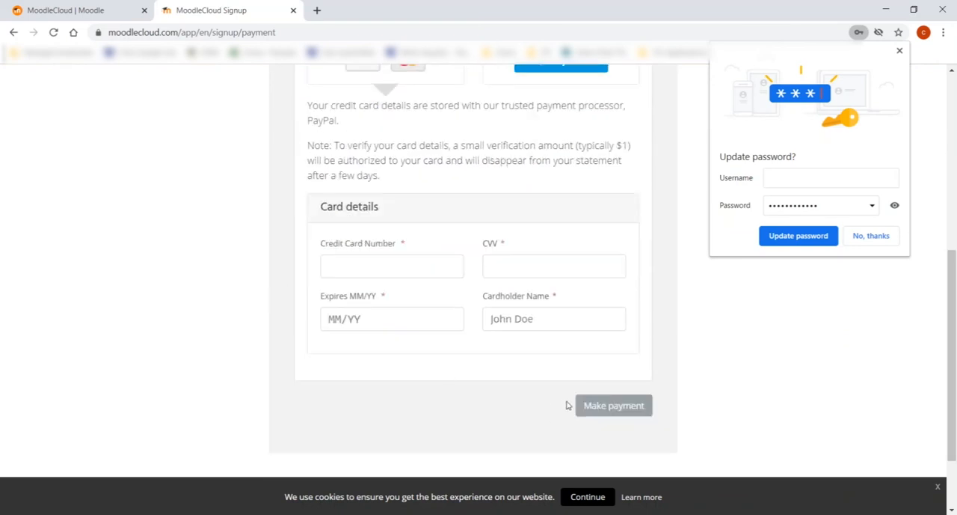
mouse_move(613, 407)
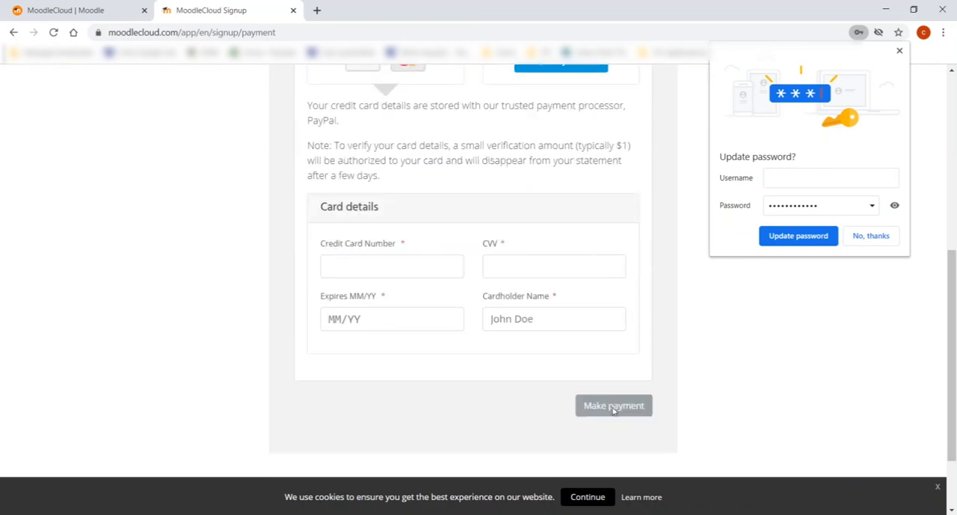
click(614, 404)
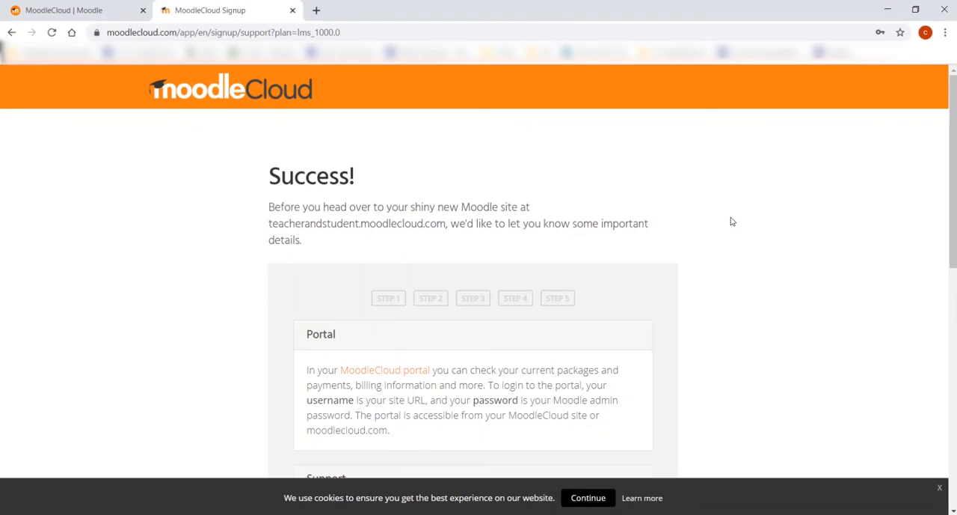
Leave the Success page for the new teacherandstudent0 Moodle site's front page
scroll(down, 3)
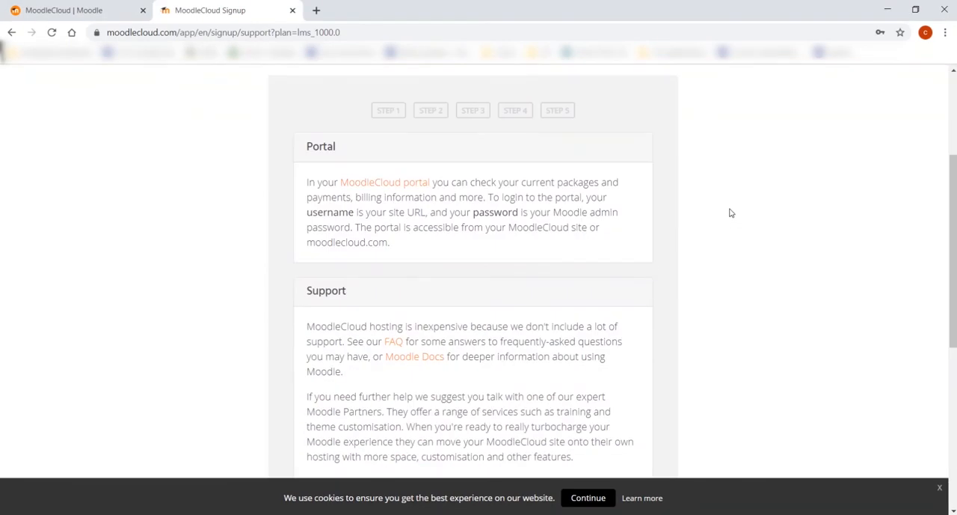
scroll(down, 3)
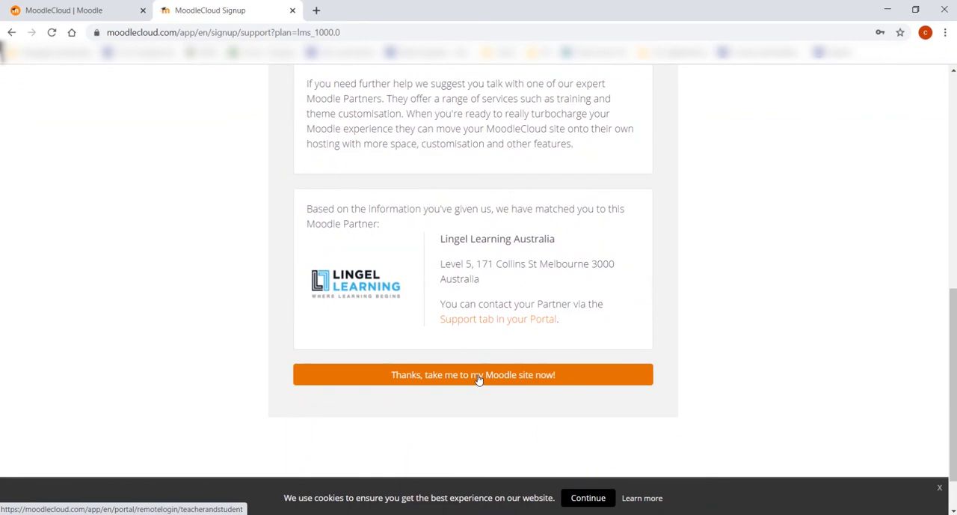
click(473, 374)
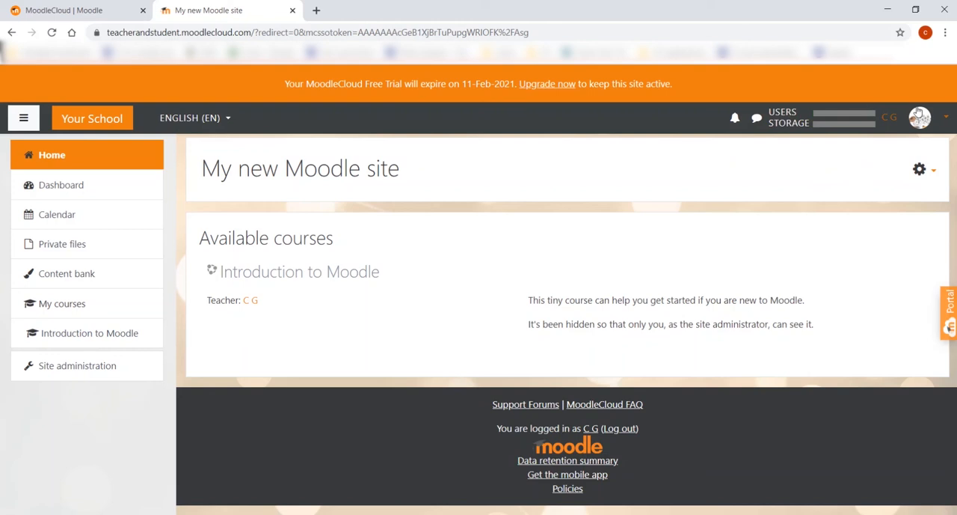
Log out of the new site via the admin user menu, reaching the login page
click(922, 116)
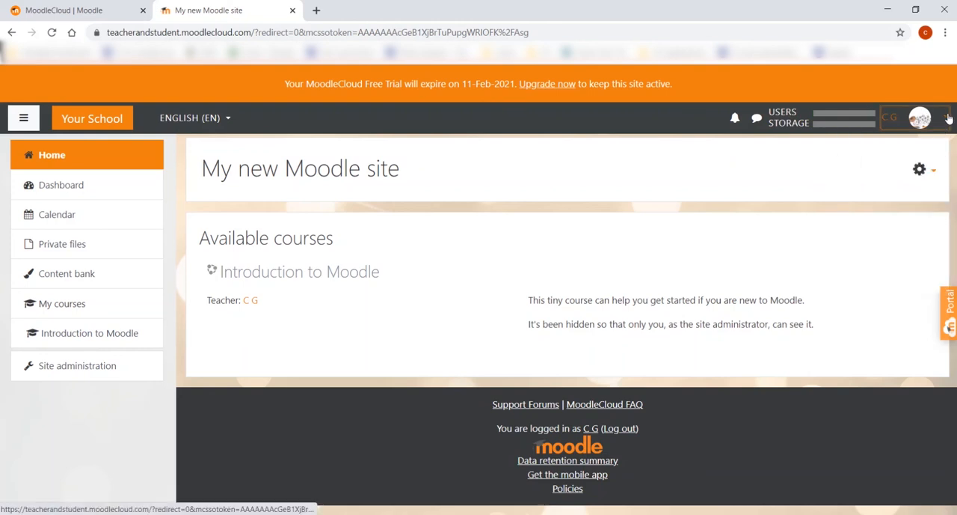
click(921, 117)
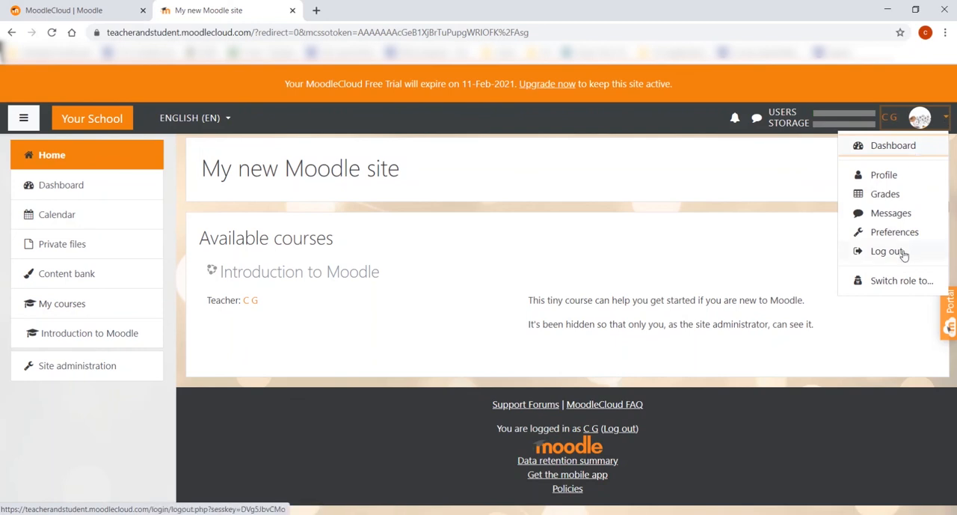
click(888, 251)
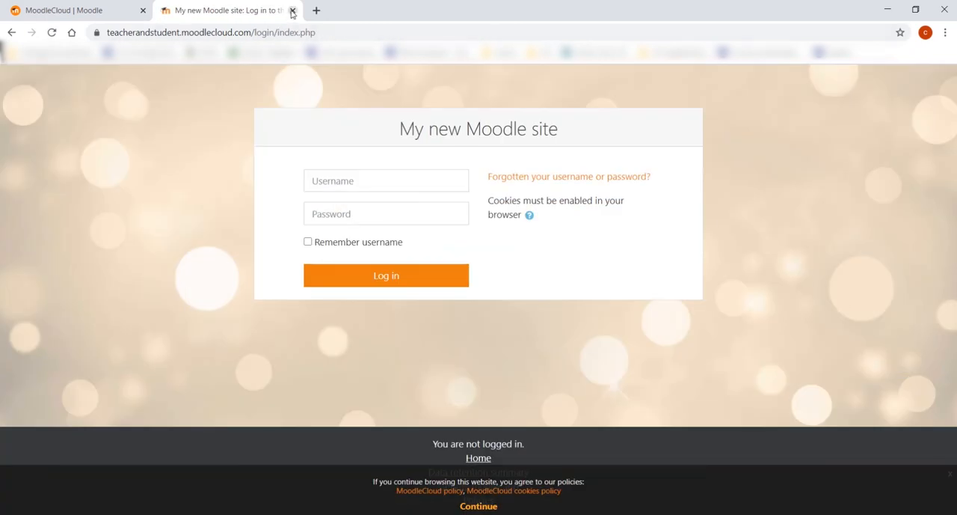
click(293, 11)
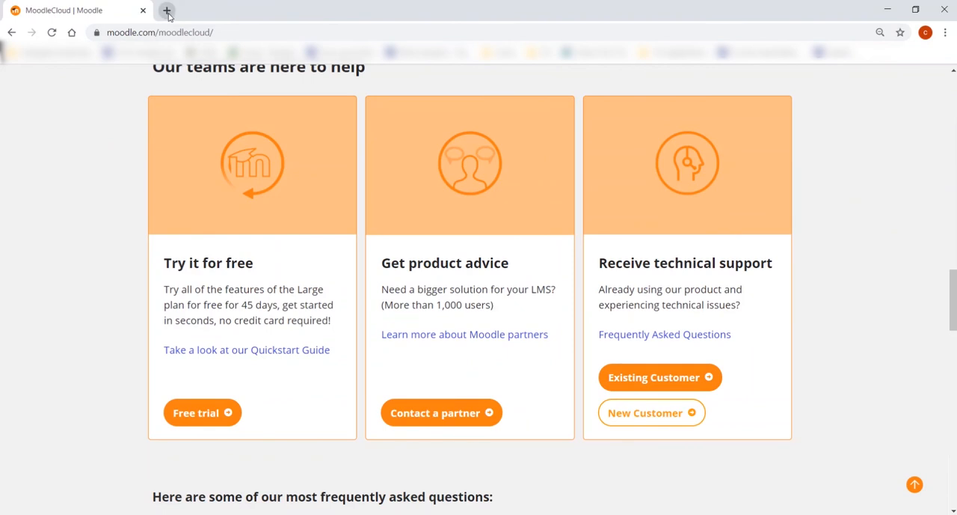
click(166, 14)
text(teacherandstudent.moodlecloud.com/login/index.php)
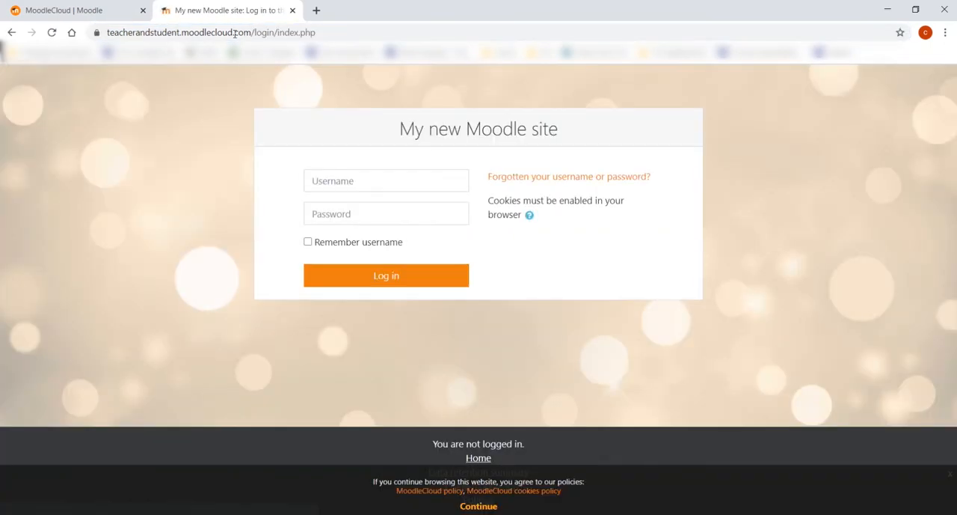
Sign in with username 'admin' and the admin password to reach the site's front page
click(386, 213)
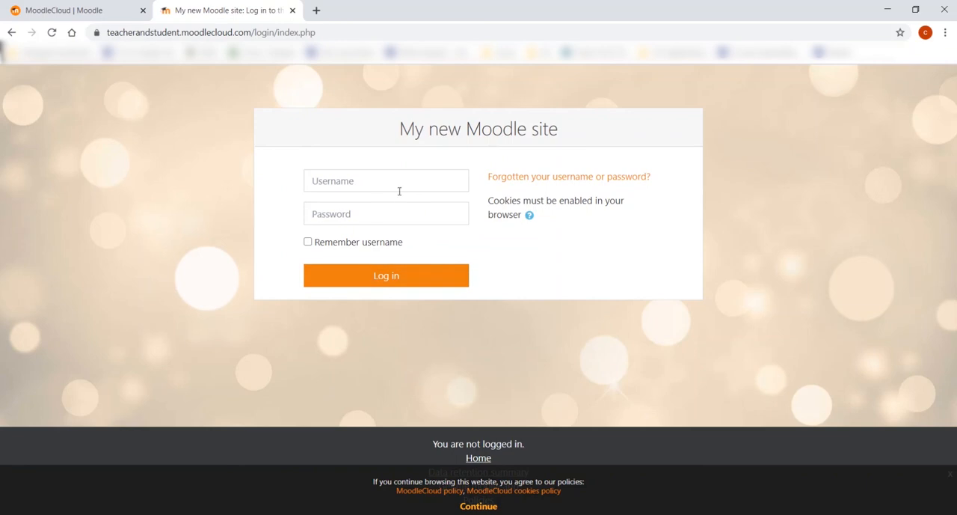
mouse_move(538, 240)
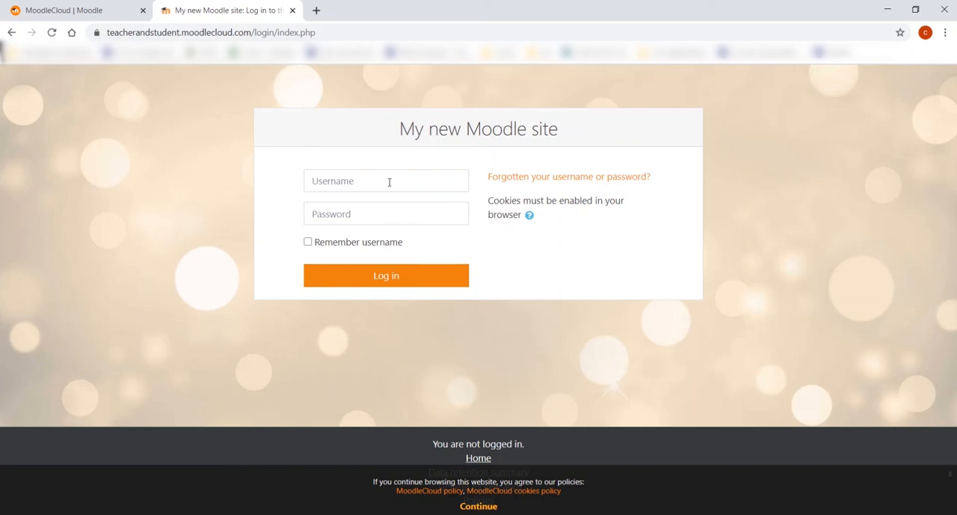
click(386, 213)
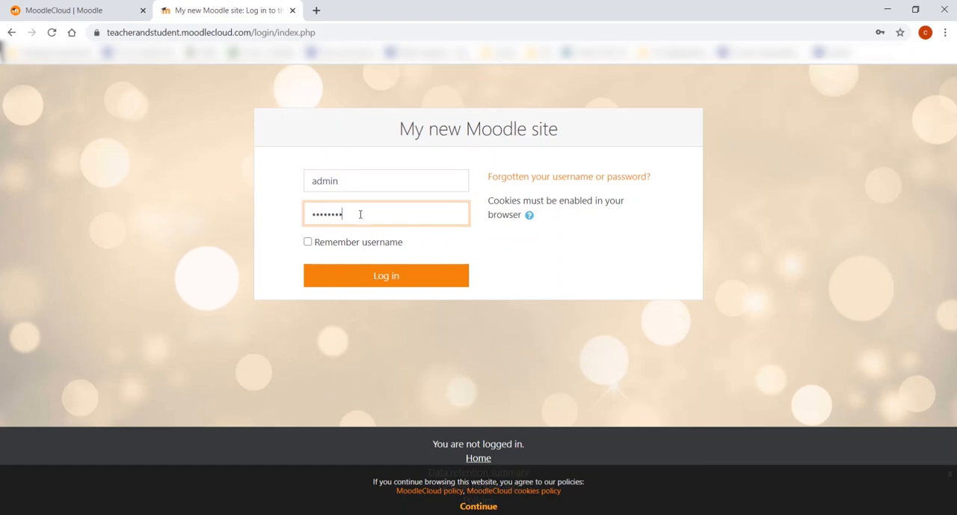
click(386, 275)
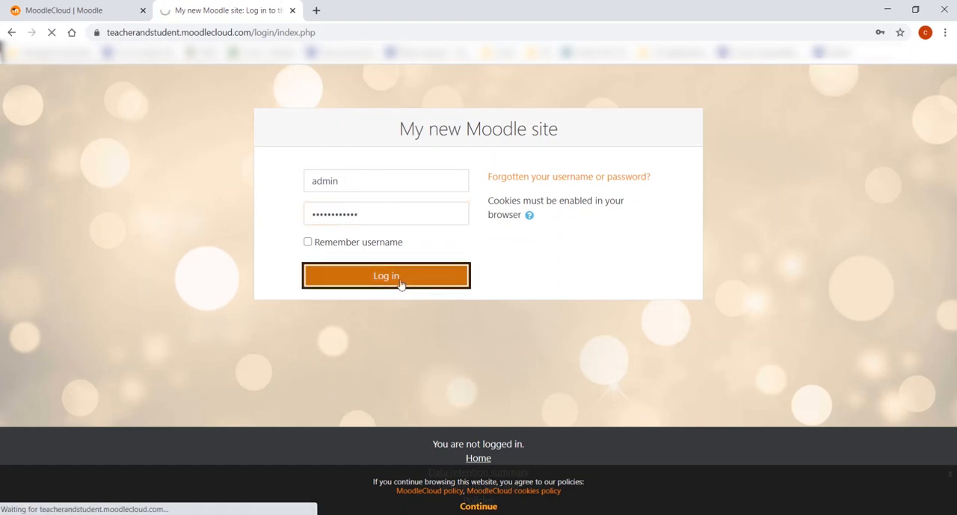
click(386, 275)
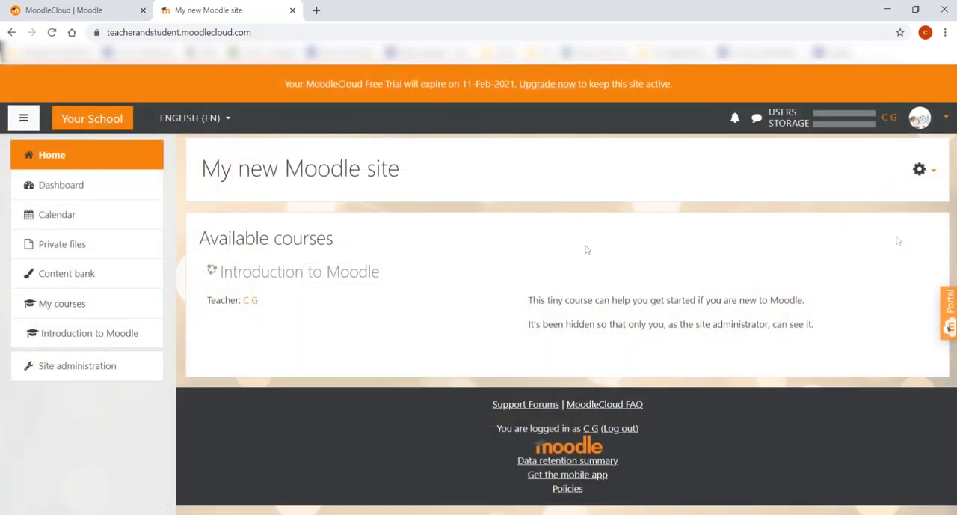
mouse_move(649, 212)
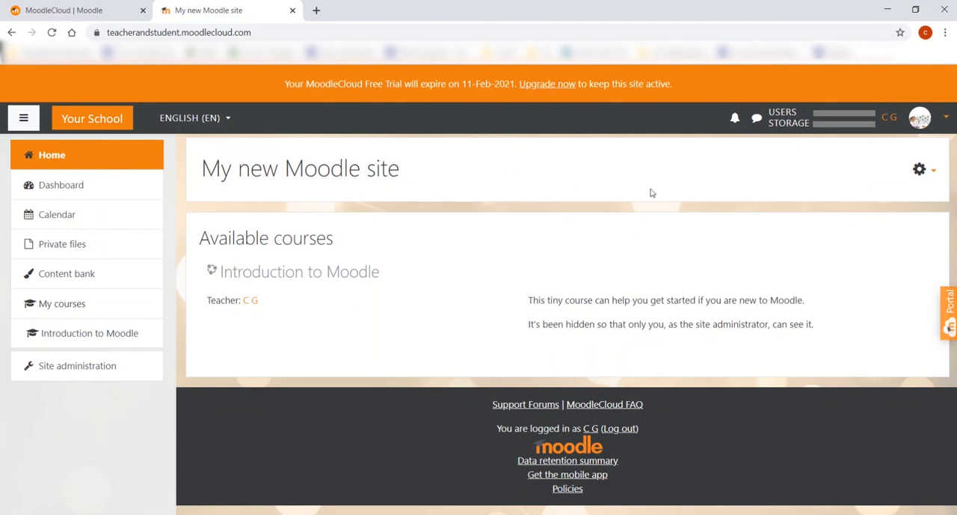
mouse_move(643, 351)
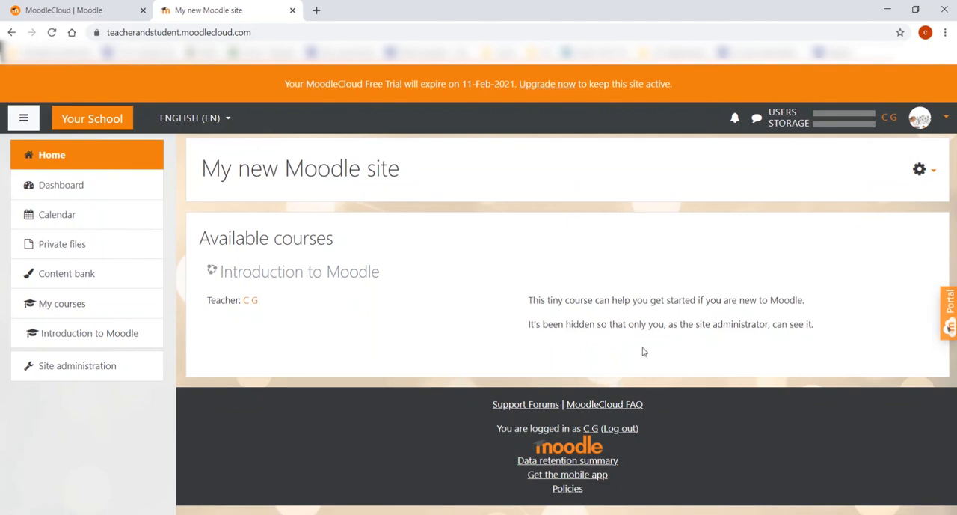